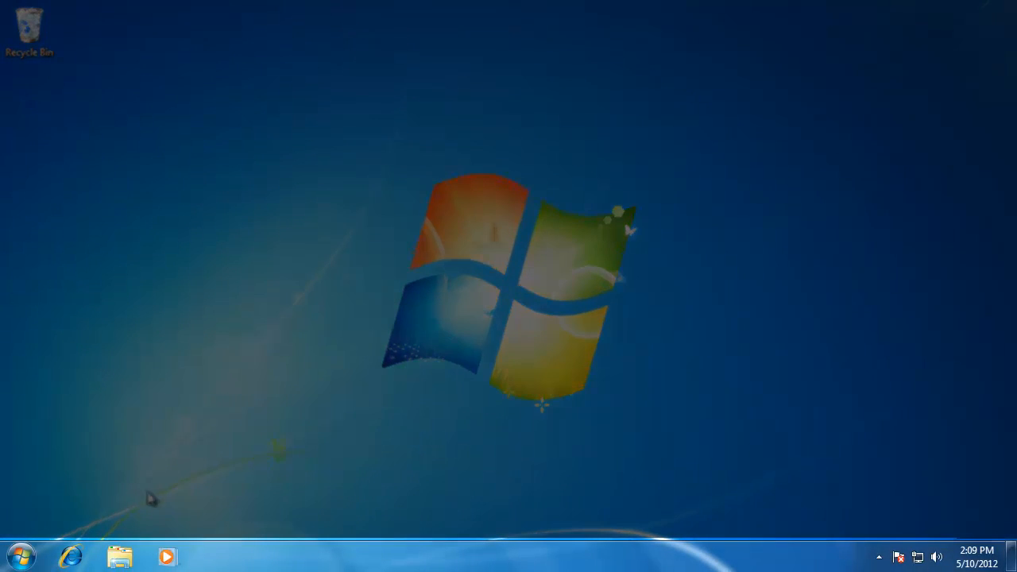
mouse_move(223, 559)
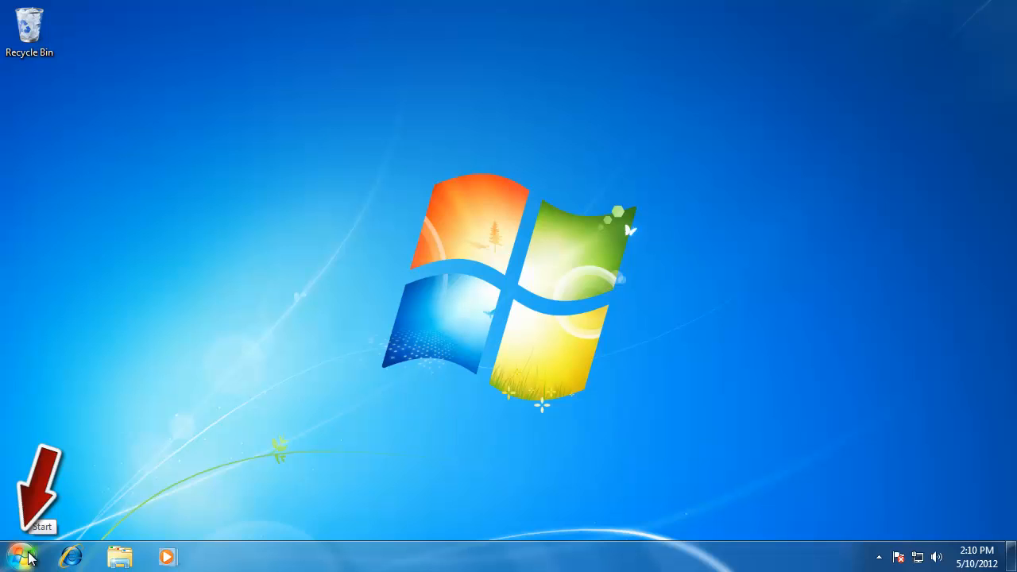
Bring up the Start menu listing recent programs and system places.
click(19, 556)
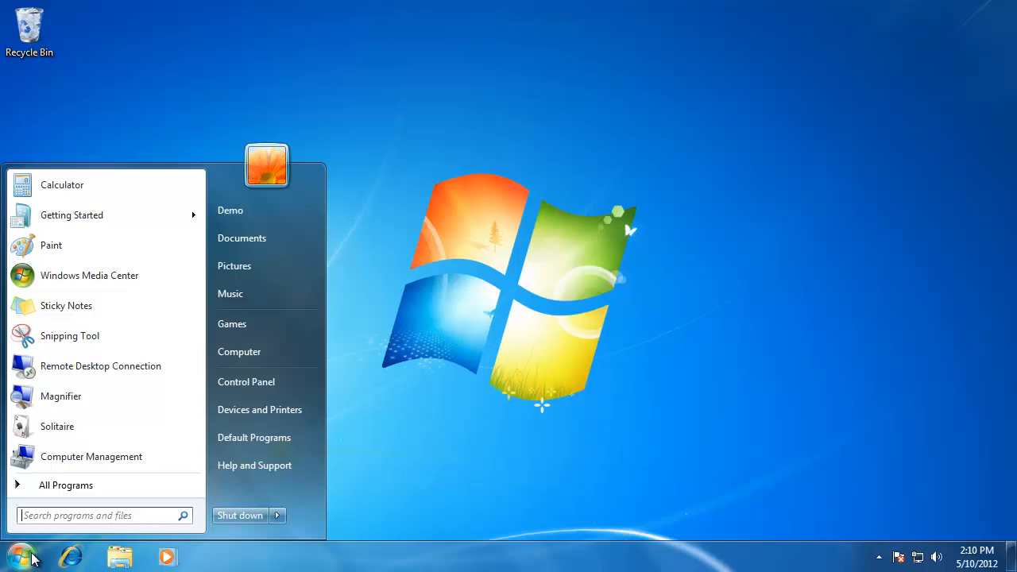
mouse_move(50, 563)
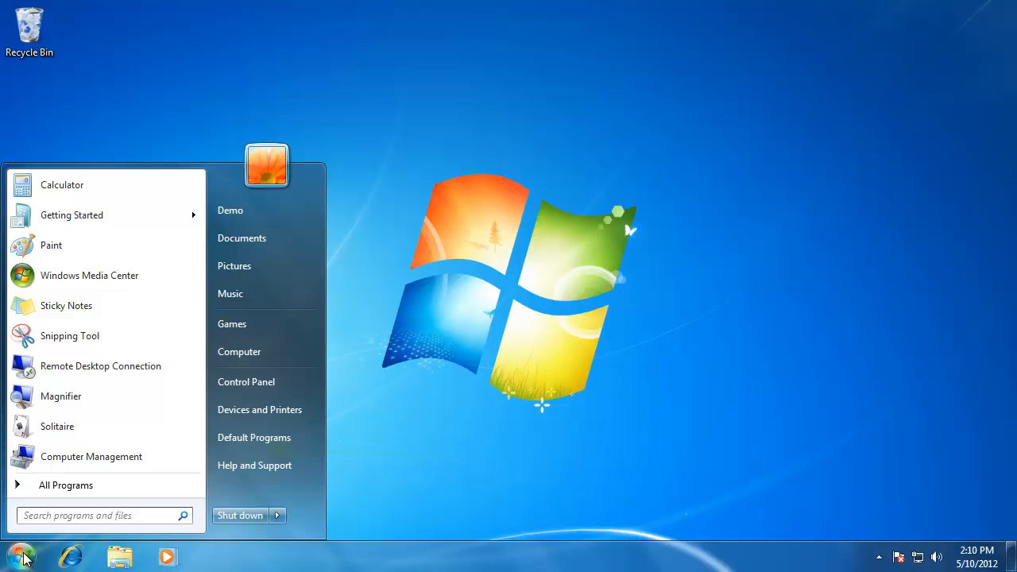
Dismiss the Start menu to return to the plain desktop.
click(23, 556)
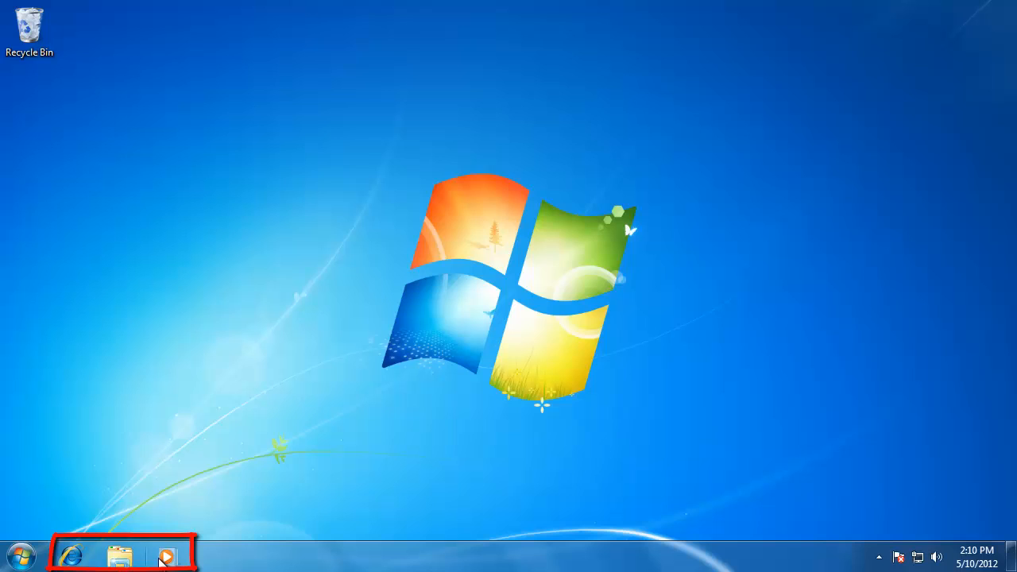
mouse_move(167, 556)
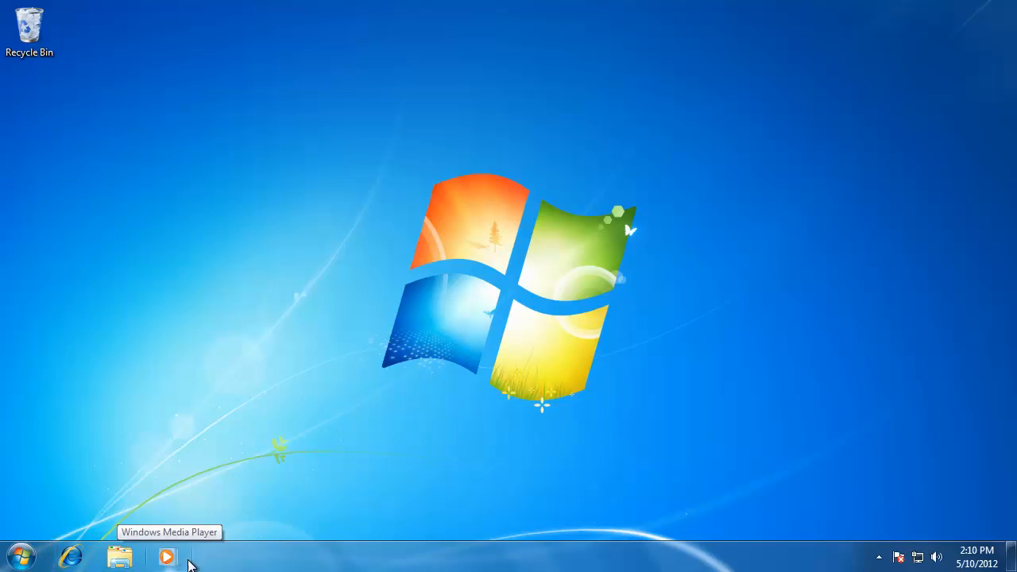
mouse_move(219, 559)
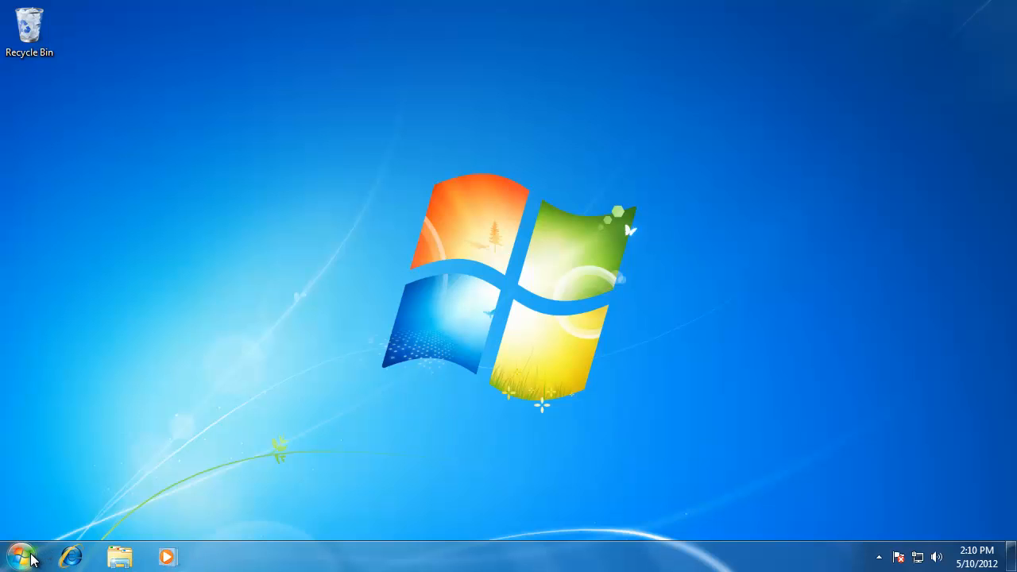
Launch Calculator and then Paint from the Start menu so both run together.
click(19, 557)
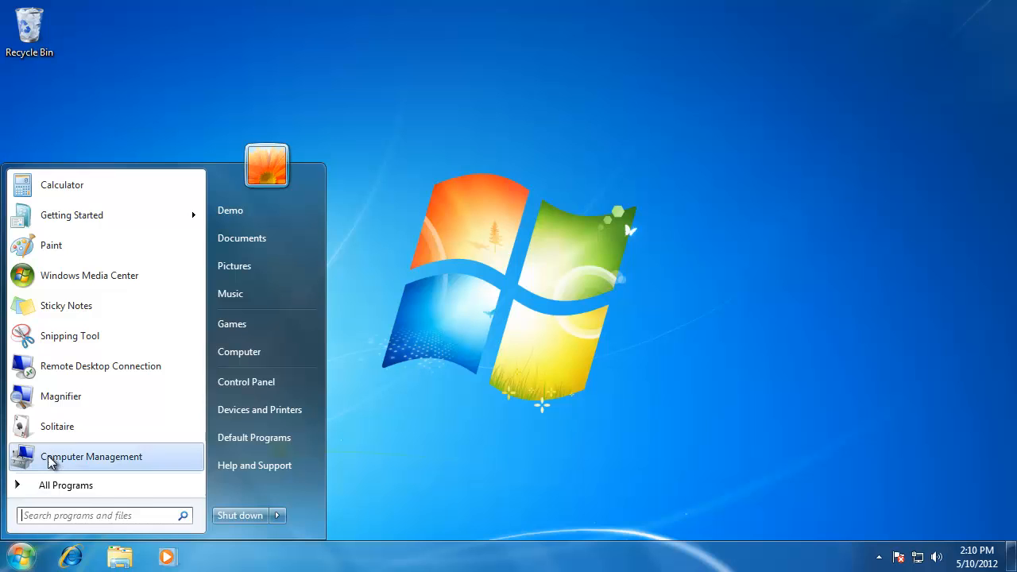
click(61, 184)
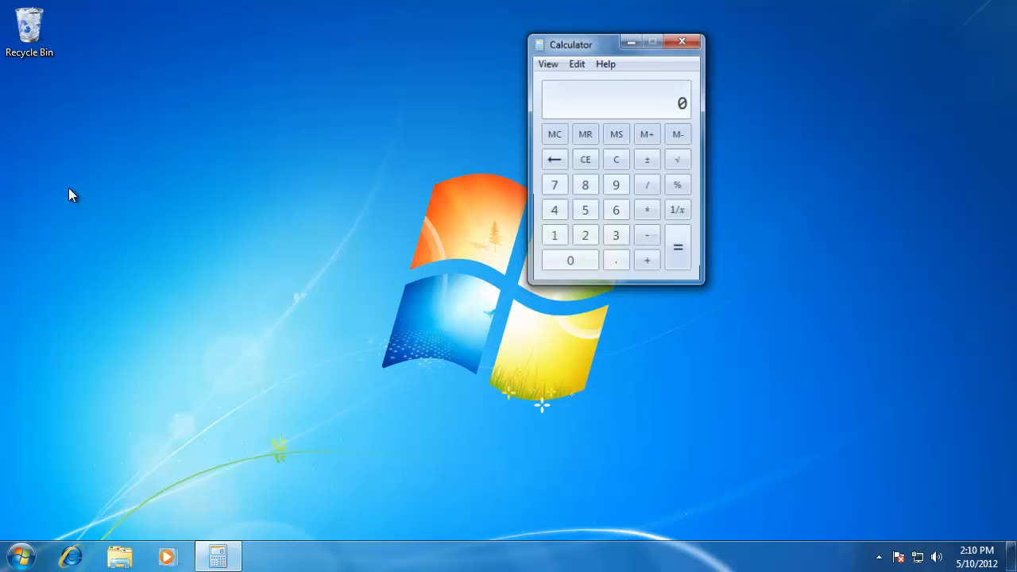
click(22, 557)
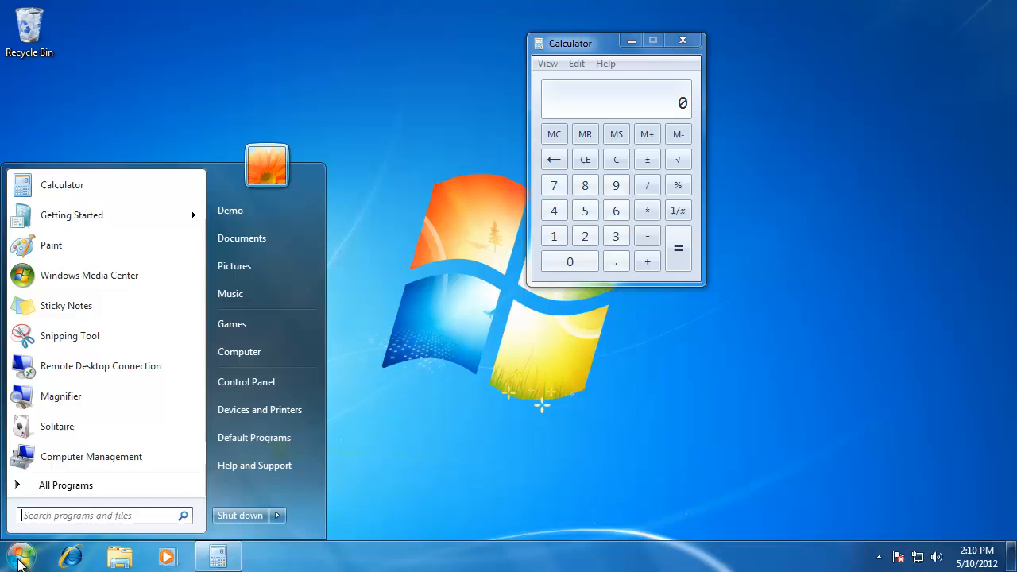
mouse_move(64, 254)
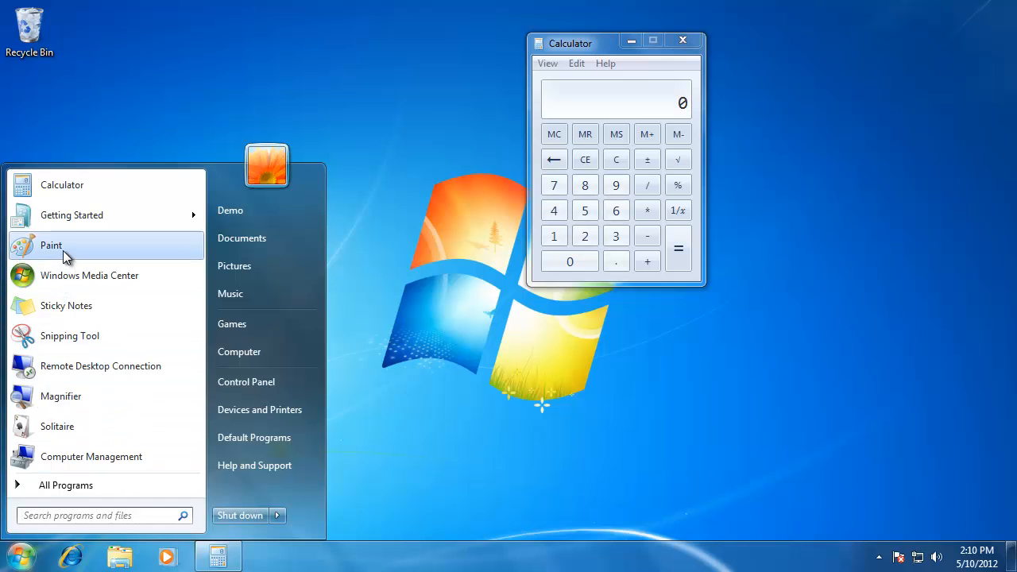
click(51, 245)
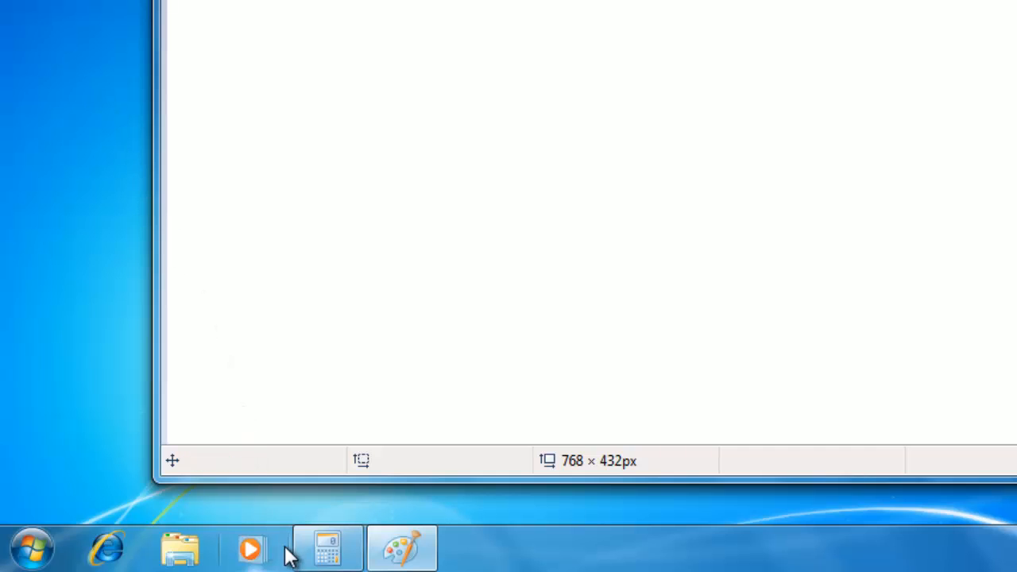
mouse_move(400, 548)
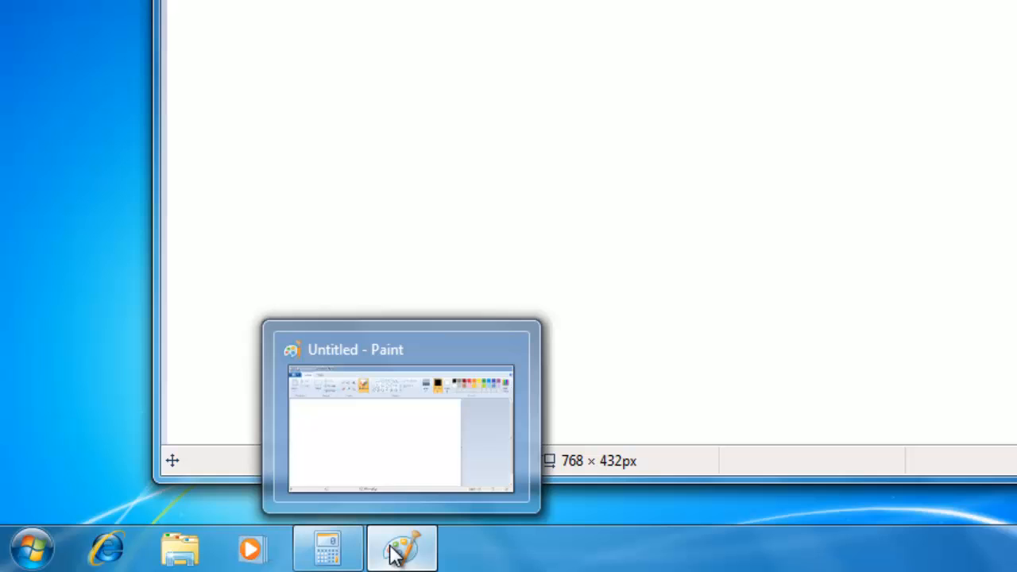
mouse_move(327, 547)
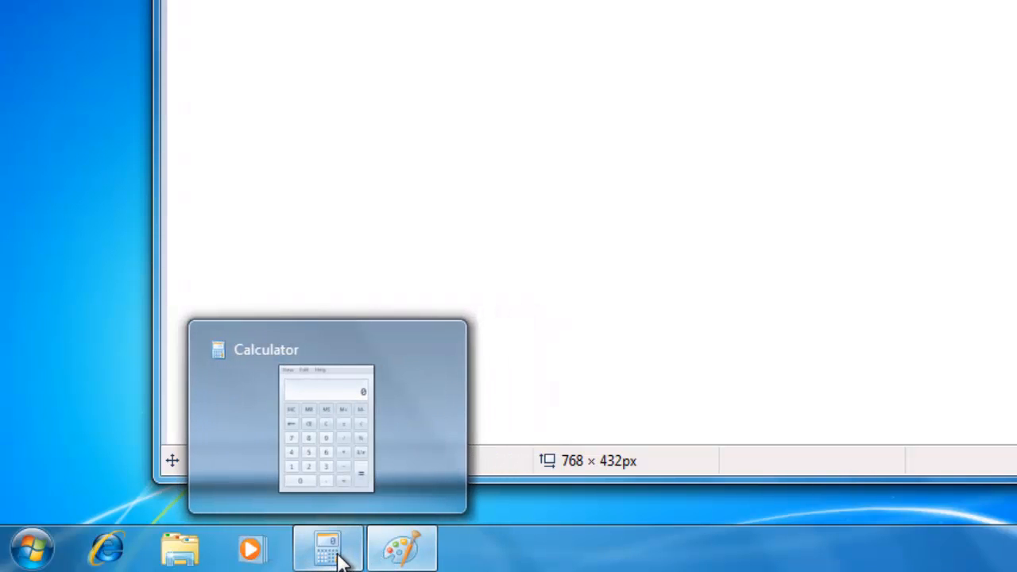
mouse_move(467, 553)
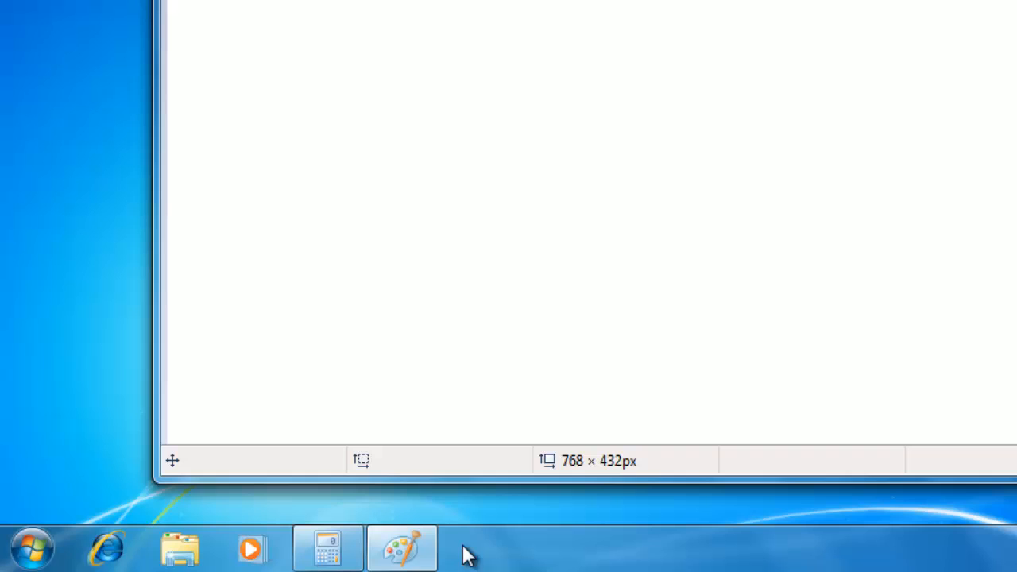
mouse_move(400, 547)
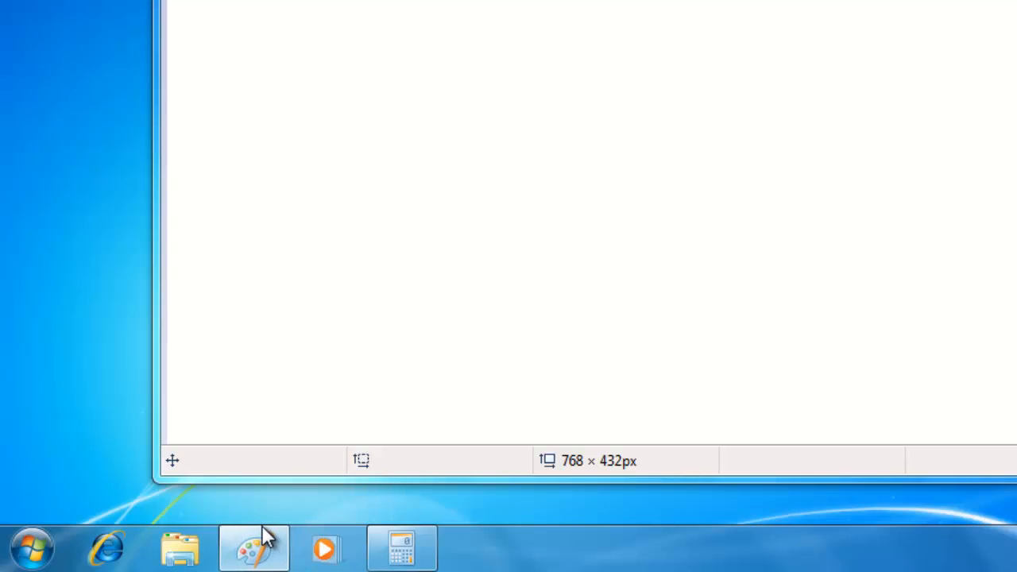
mouse_move(270, 532)
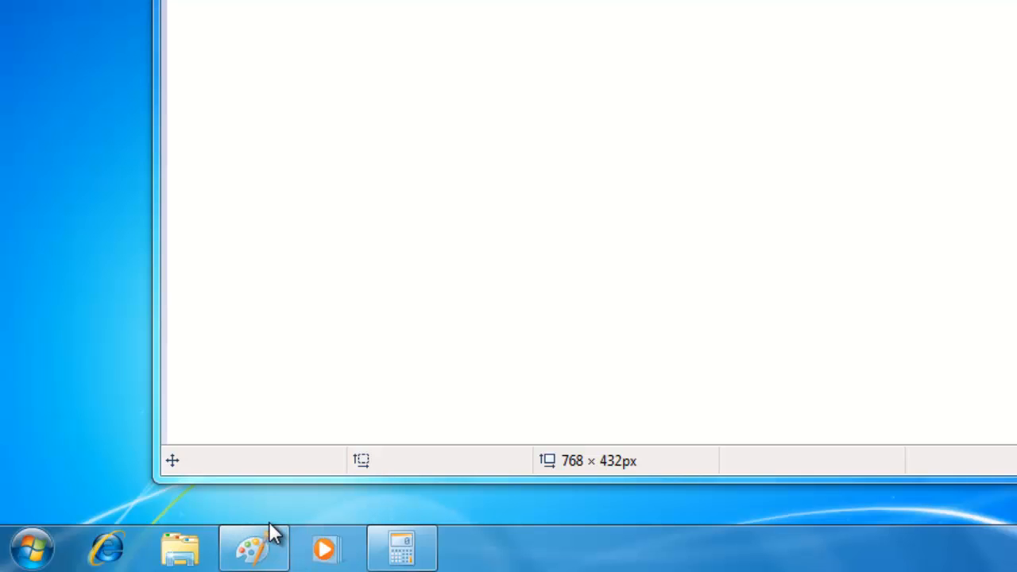
mouse_move(362, 531)
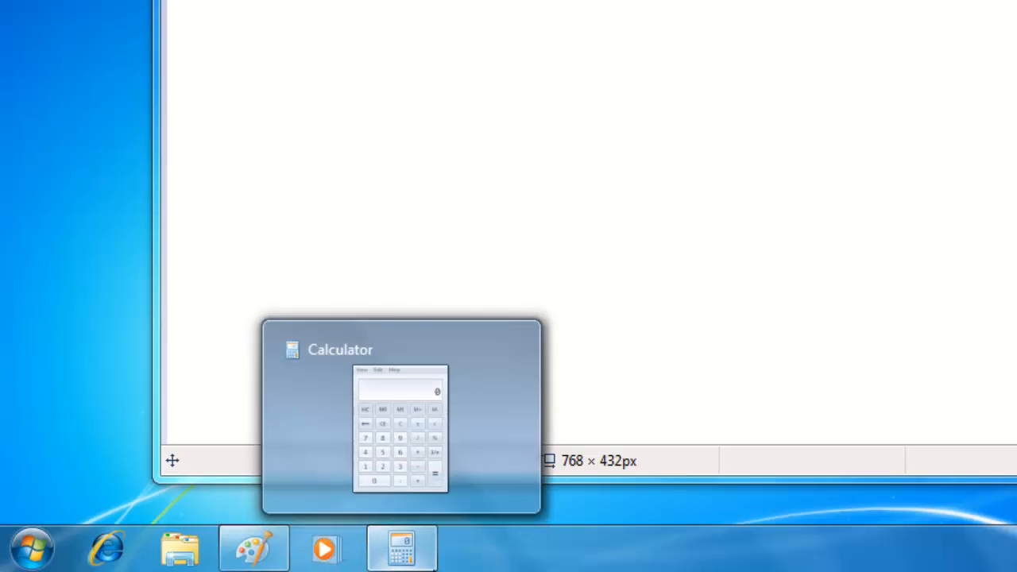
mouse_move(432, 553)
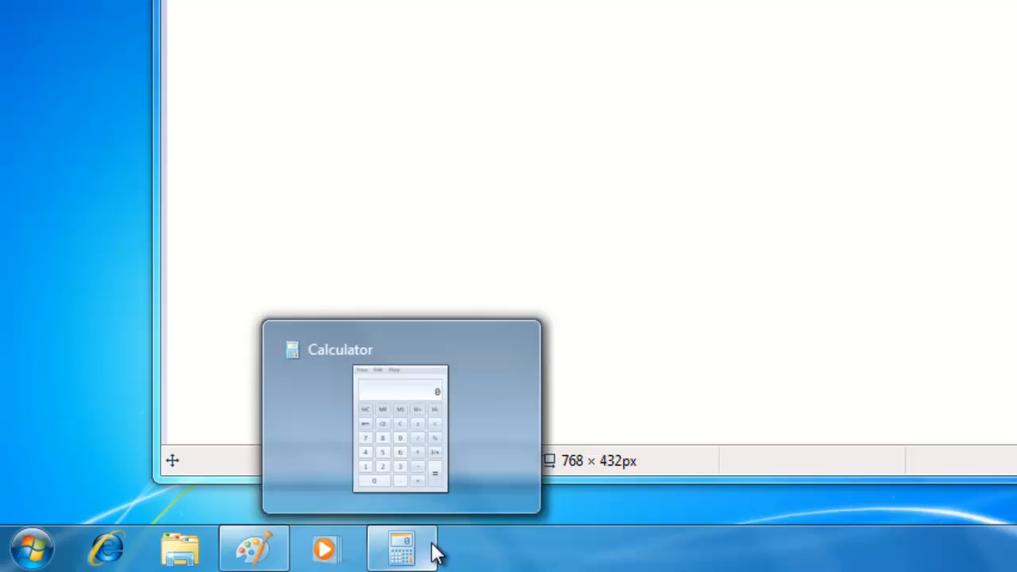
mouse_move(378, 548)
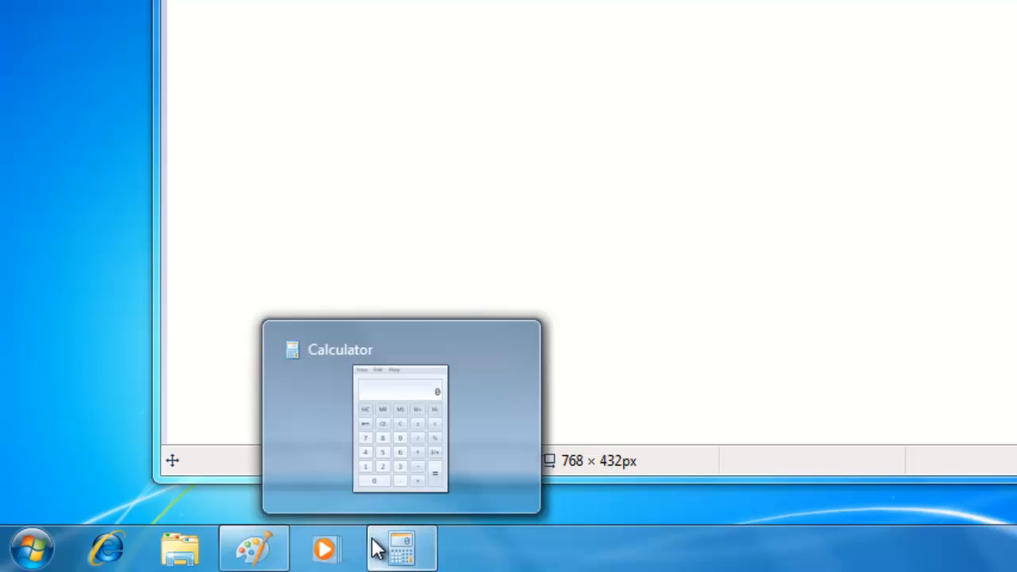
mouse_move(429, 564)
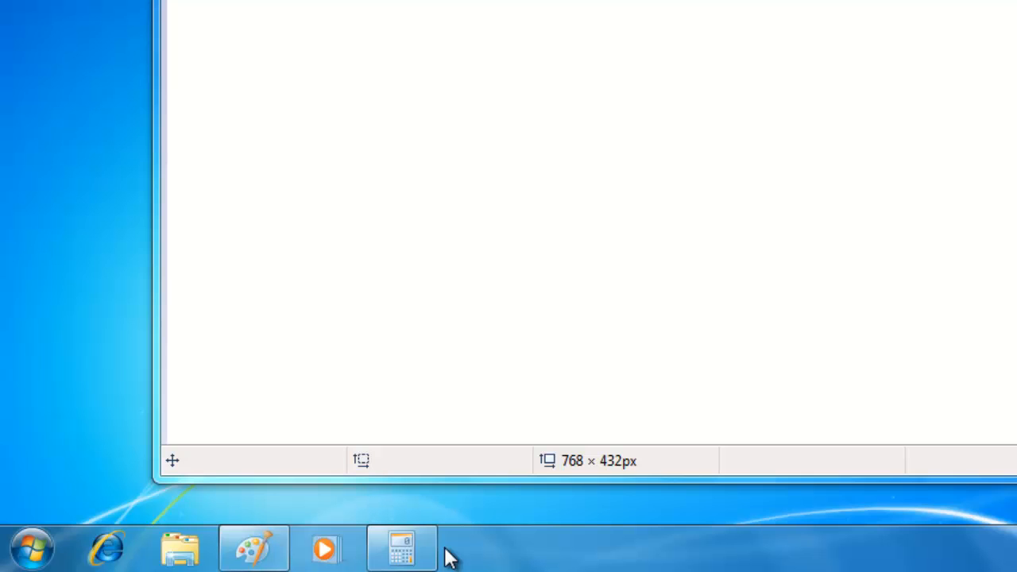
mouse_move(461, 549)
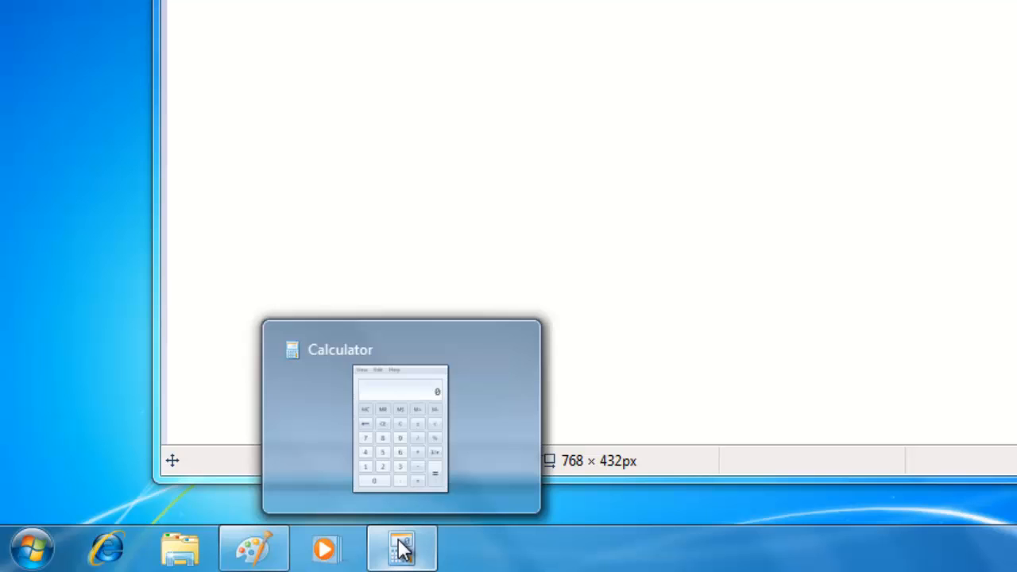
Show Calculator's jump list, then close the Calculator window leaving Paint open.
right_click(400, 546)
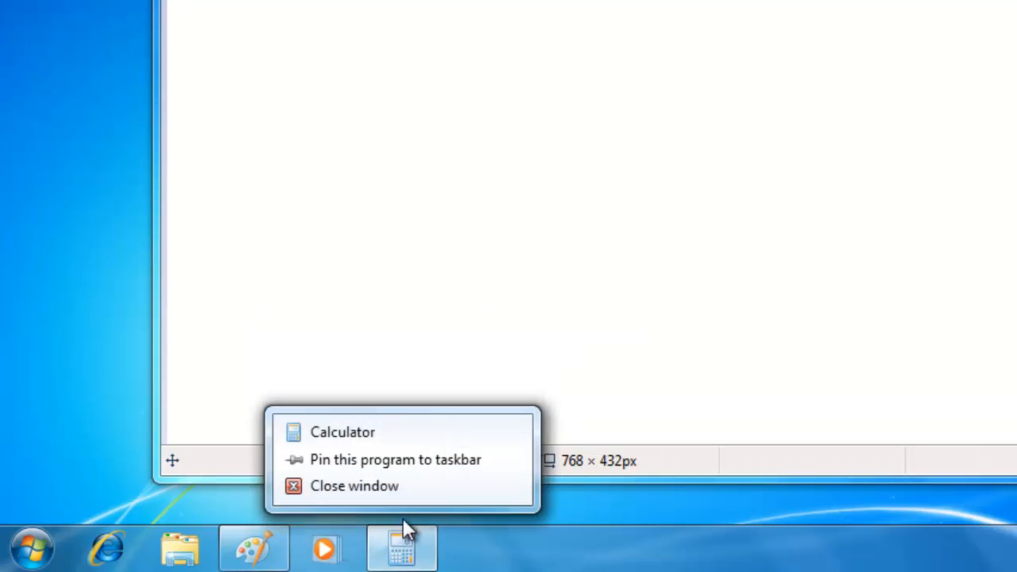
mouse_move(397, 459)
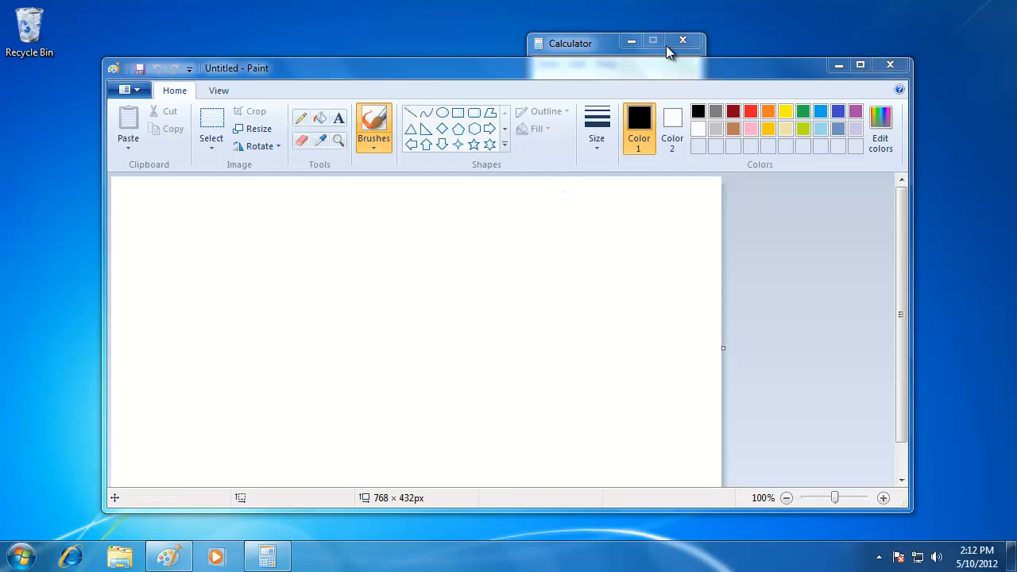
click(684, 41)
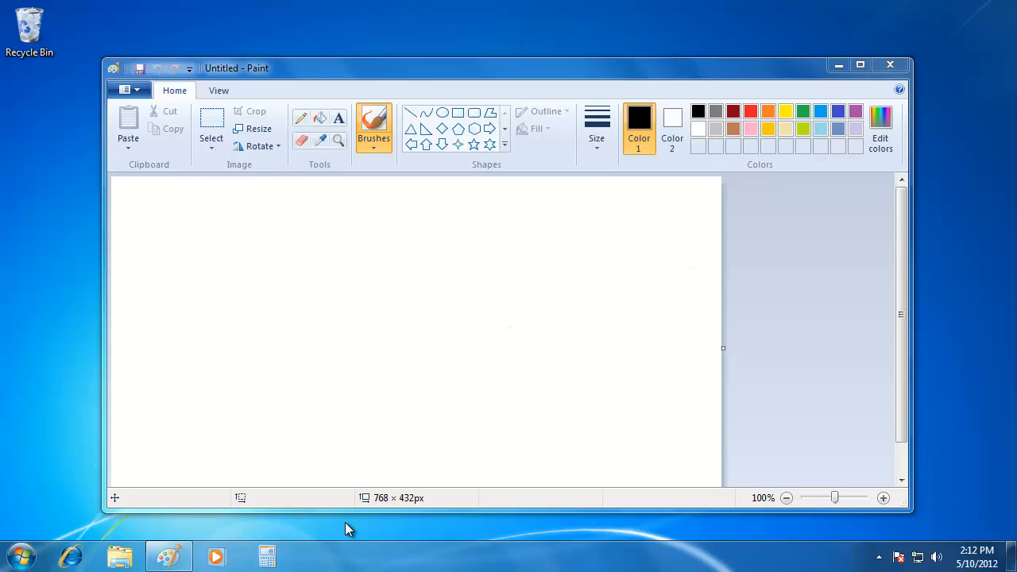
mouse_move(273, 556)
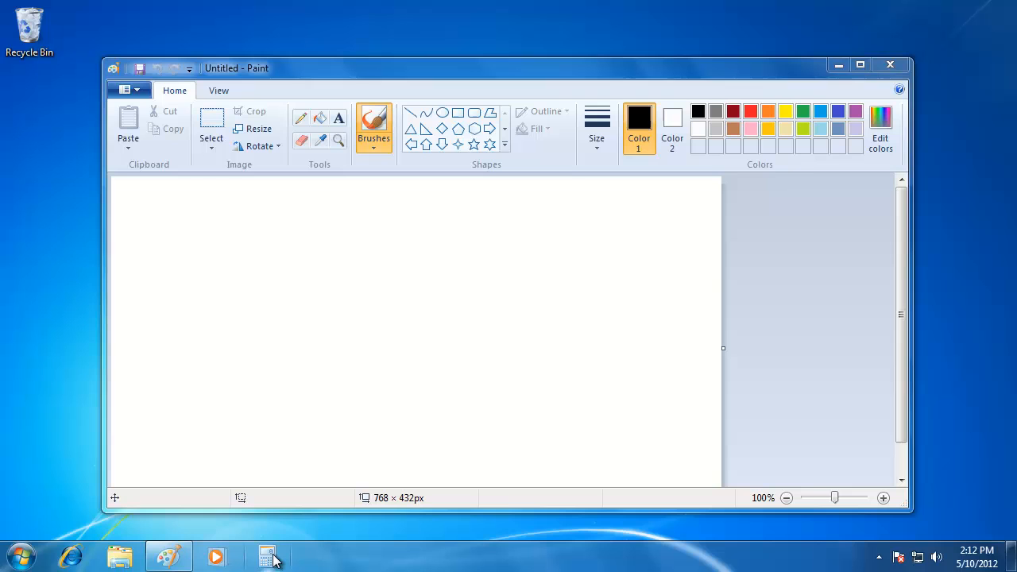
click(267, 556)
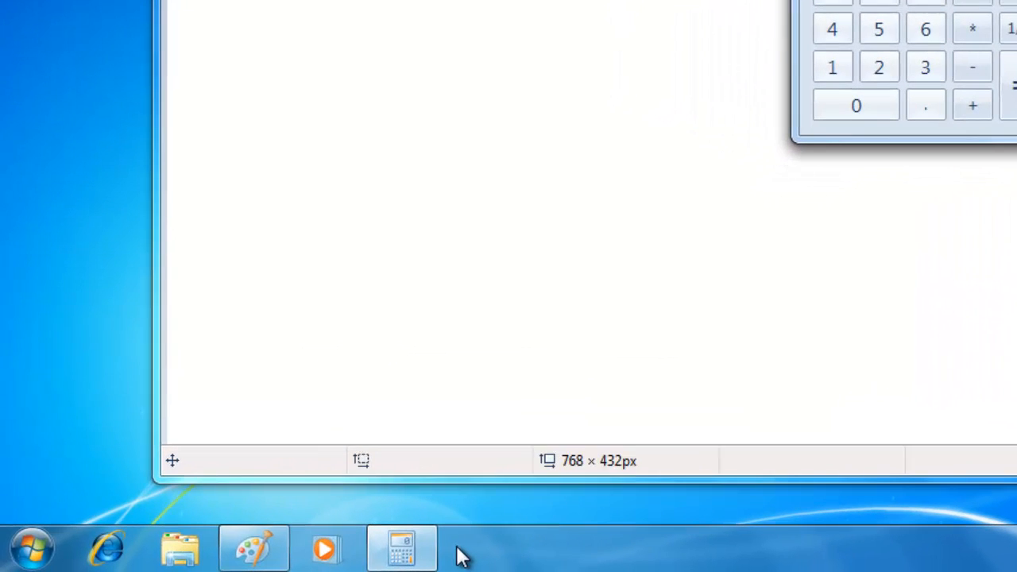
mouse_move(457, 548)
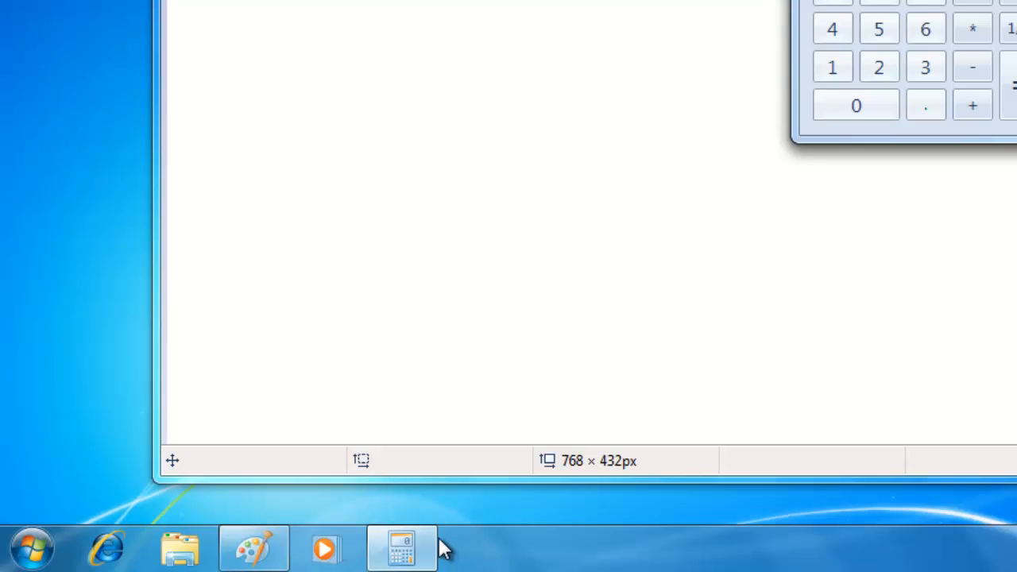
mouse_move(400, 547)
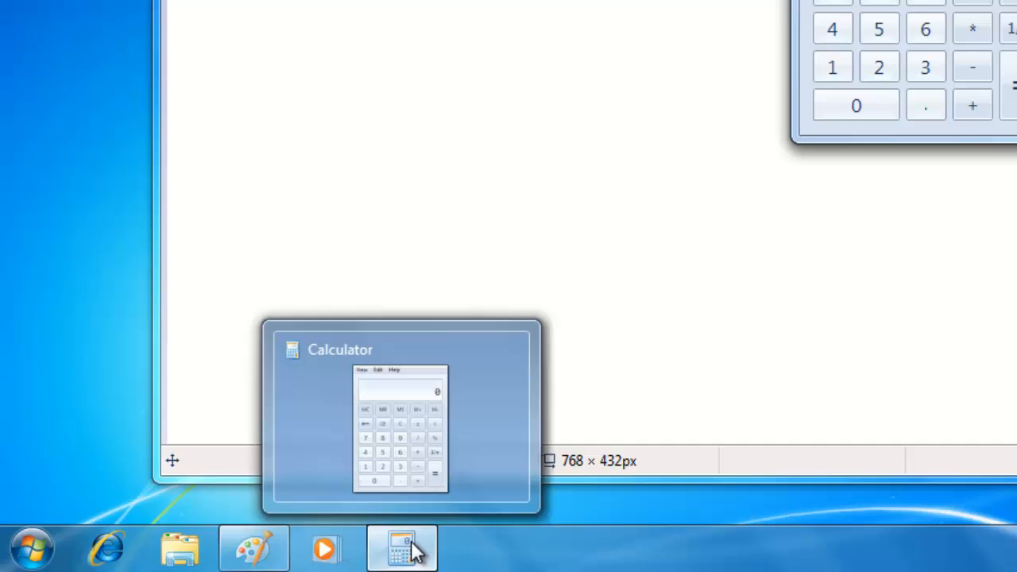
mouse_move(254, 546)
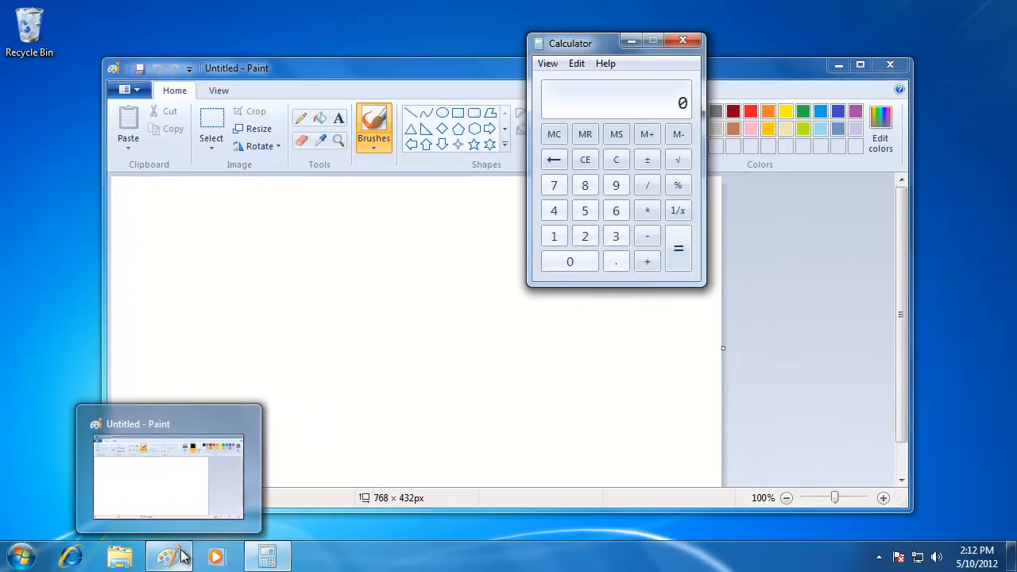
Bring up Internet Explorer on MSN and load google.com in a new second tab.
click(70, 556)
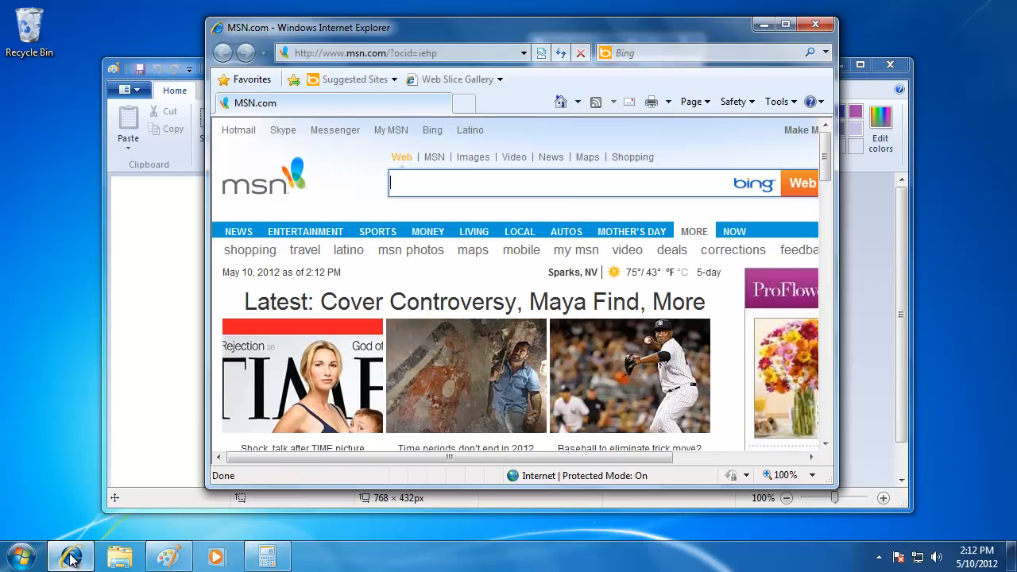
mouse_move(426, 277)
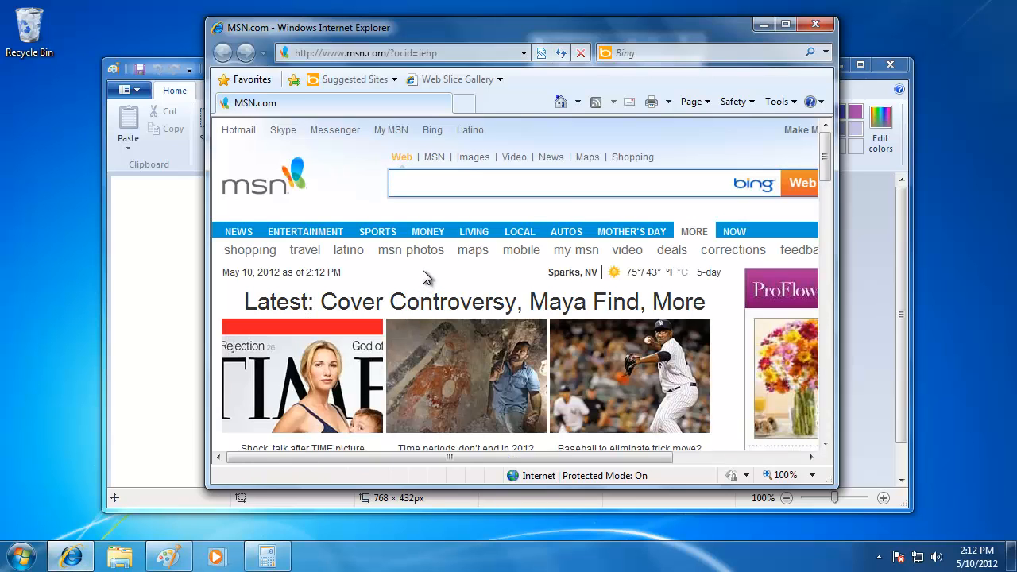
click(572, 182)
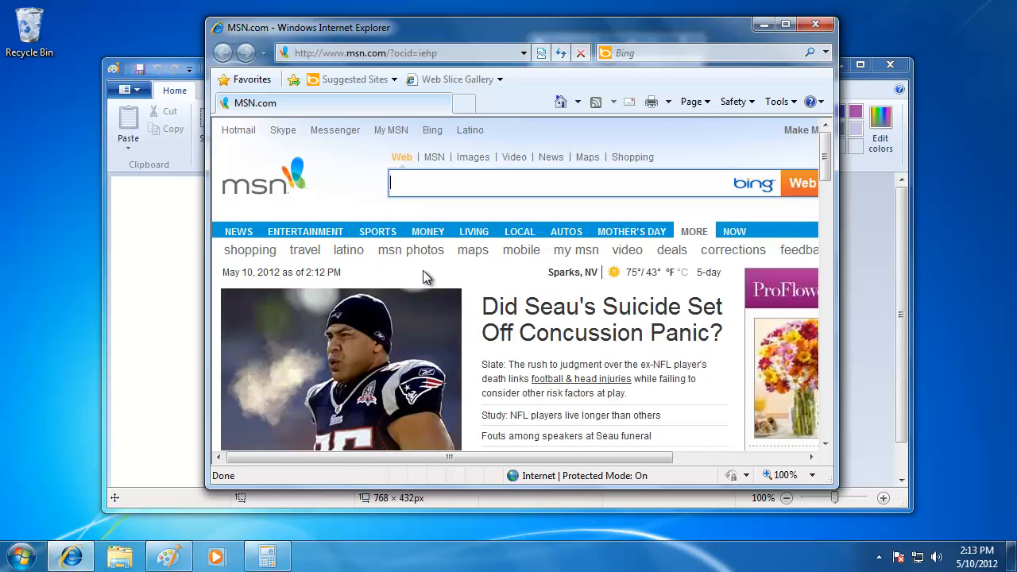
click(473, 232)
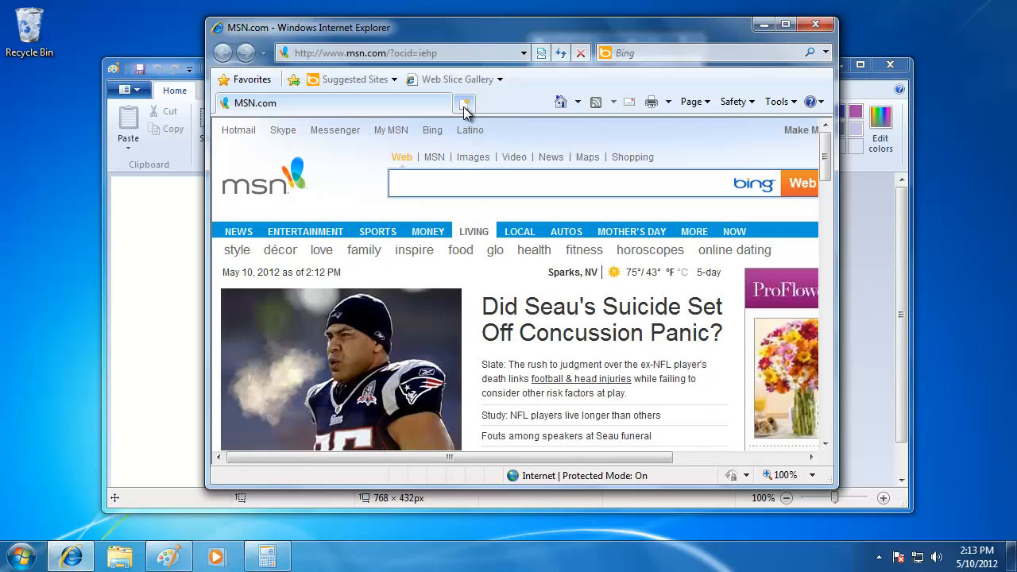
click(464, 103)
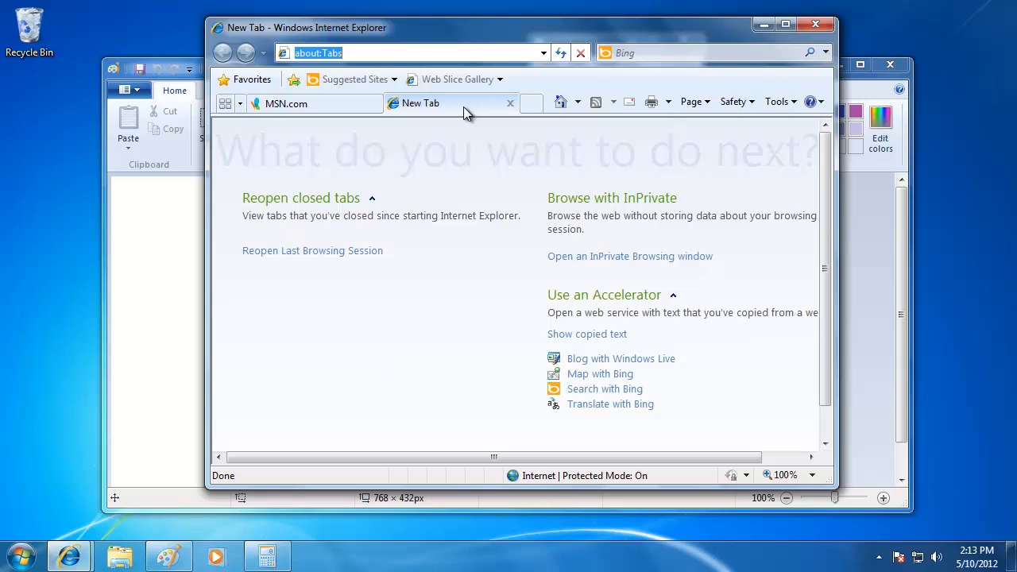
text(google.com/)
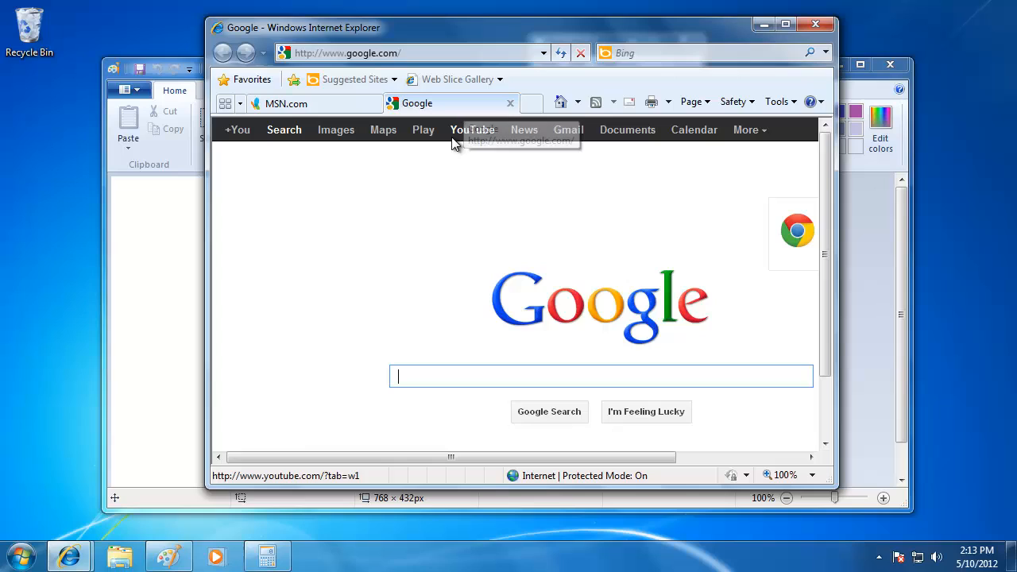
mouse_move(442, 191)
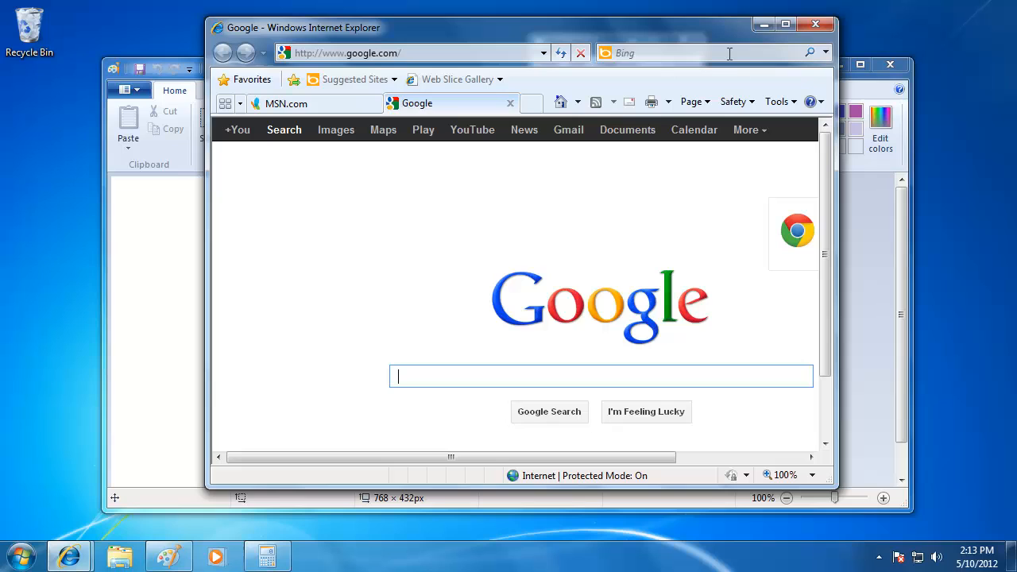
mouse_move(763, 24)
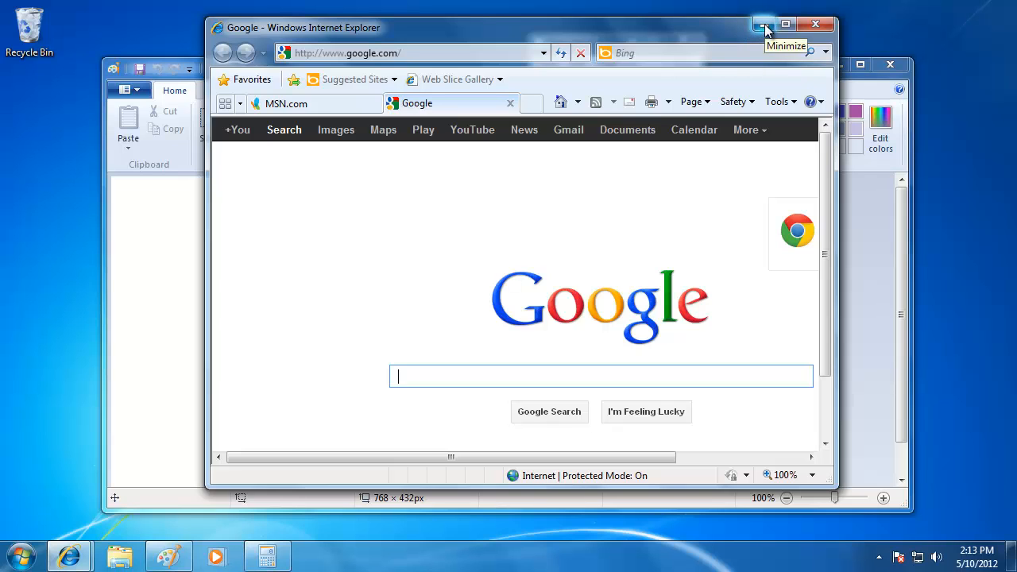
Minimize the Internet Explorer window down to the taskbar.
click(763, 24)
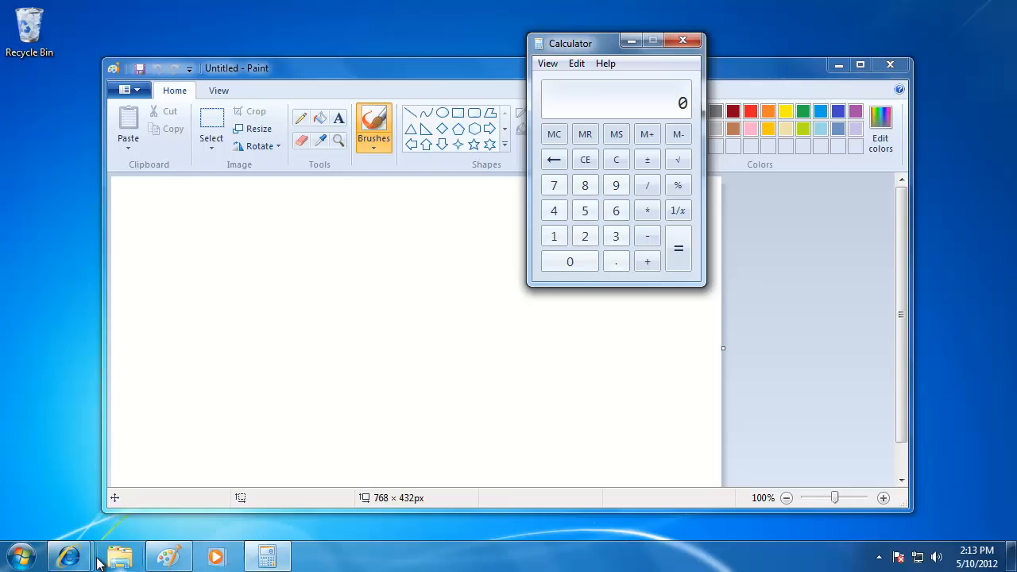
mouse_move(70, 556)
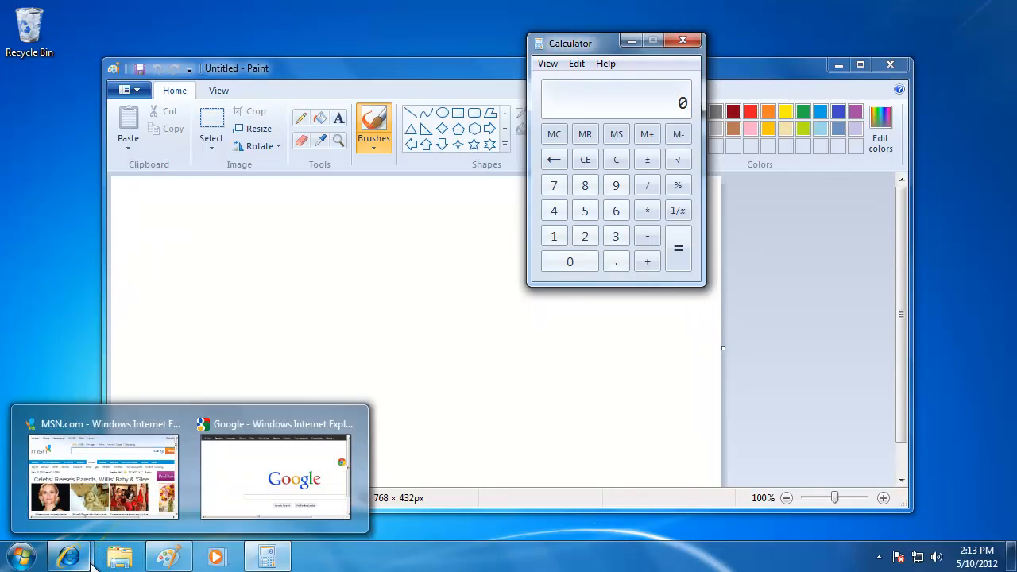
mouse_move(70, 556)
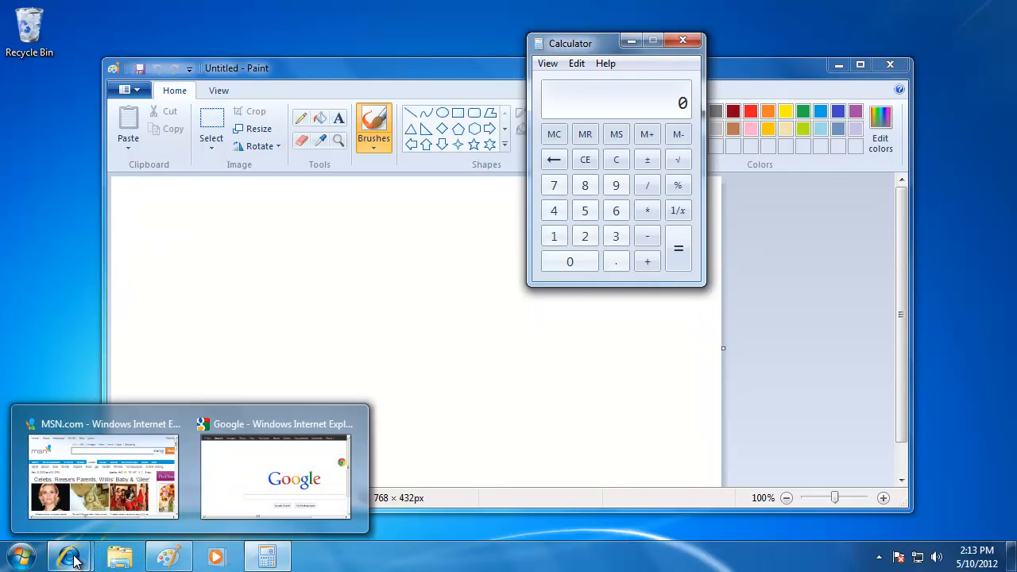
mouse_move(273, 477)
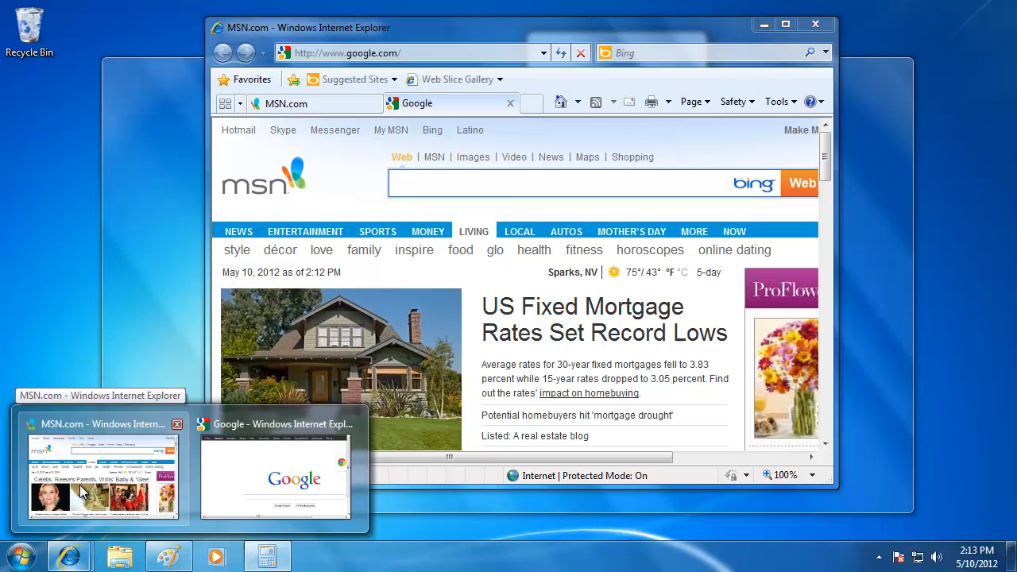
mouse_move(197, 473)
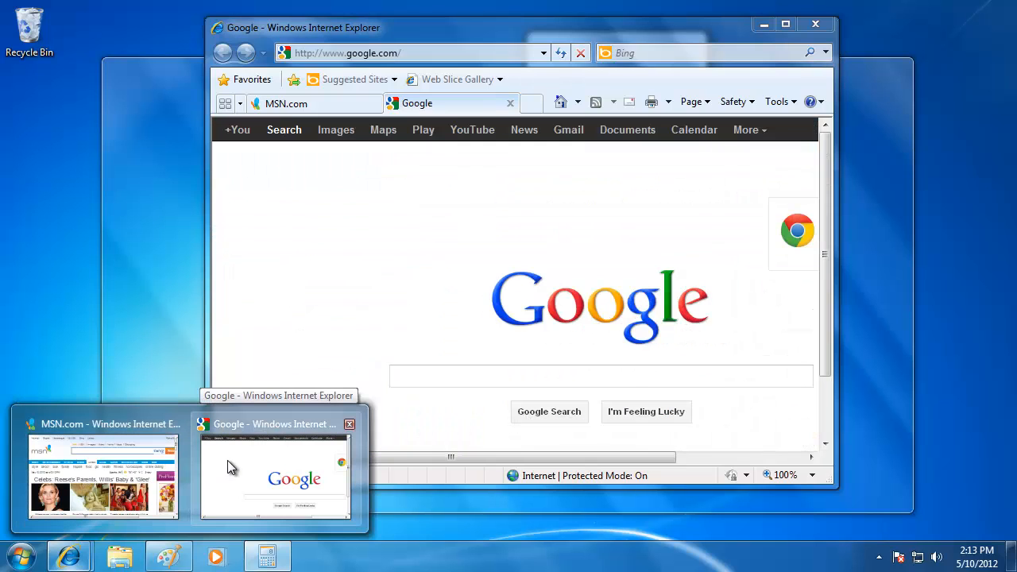
Restore Internet Explorer from its taskbar thumbnails with the Google tab in front.
click(102, 477)
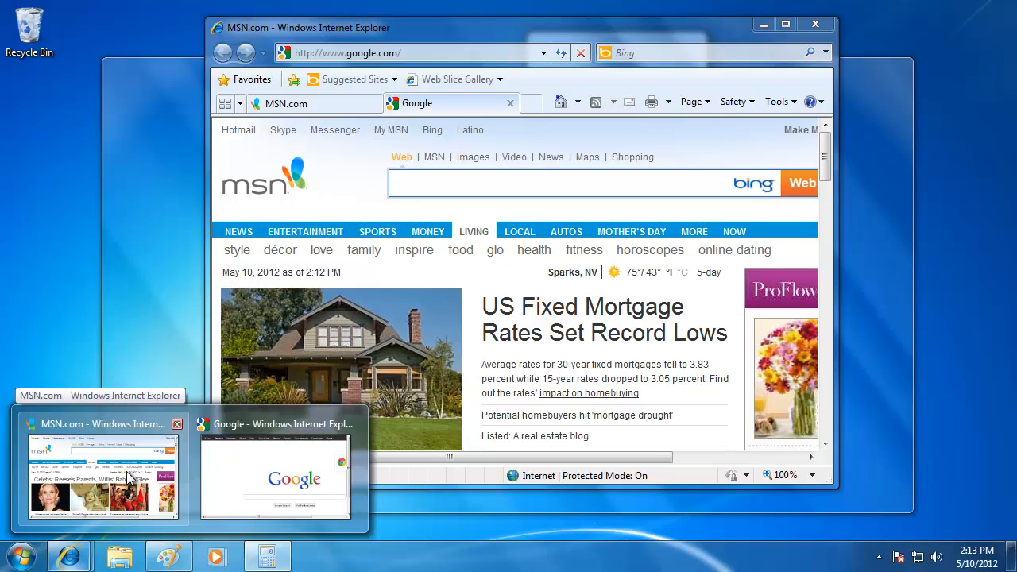
click(273, 422)
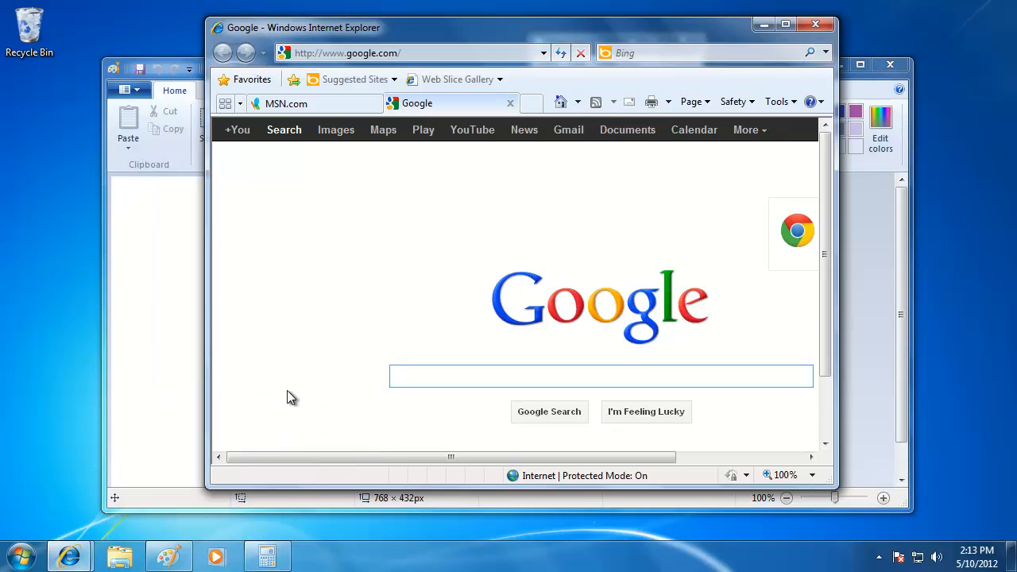
mouse_move(405, 222)
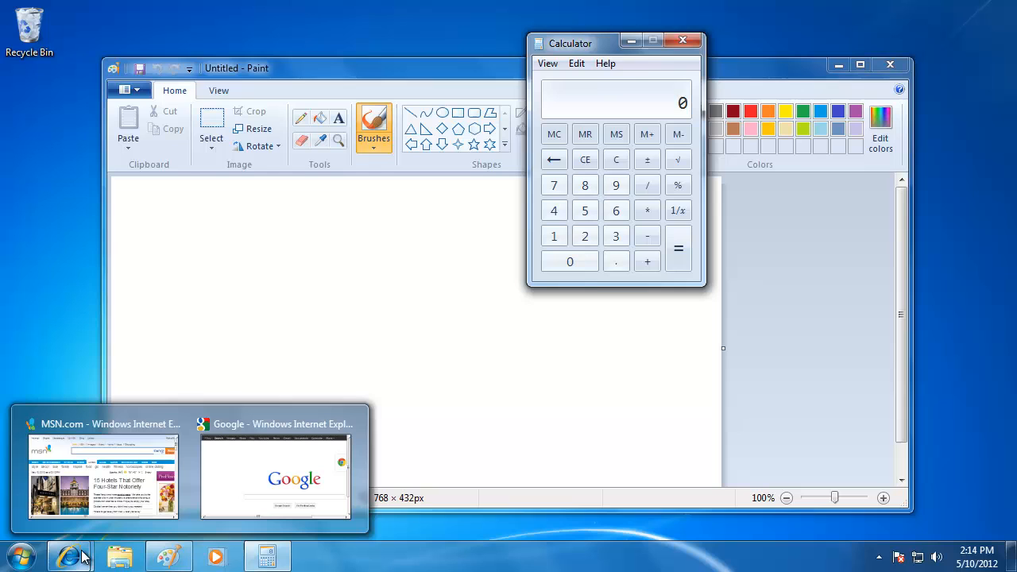
mouse_move(103, 477)
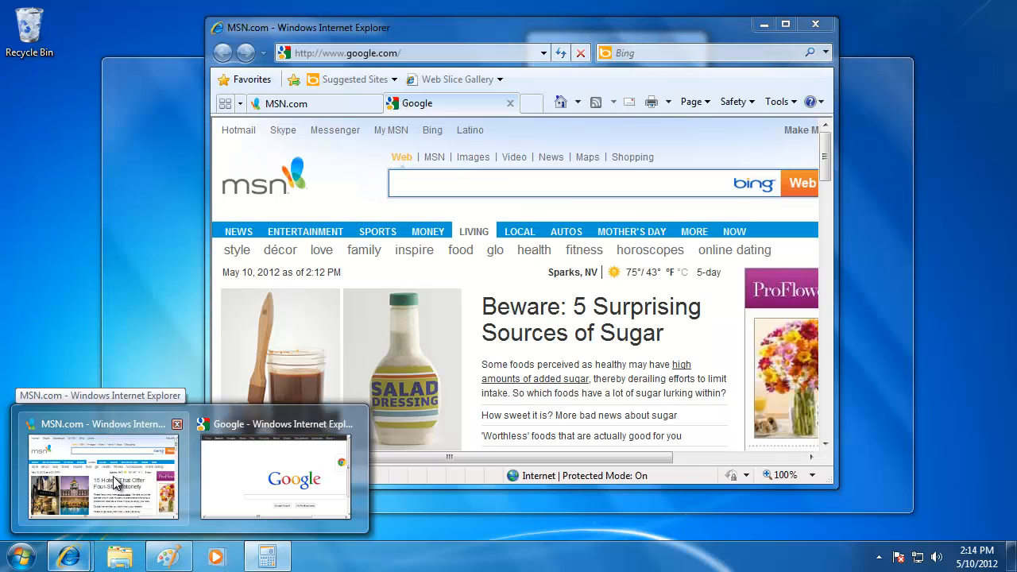
mouse_move(178, 423)
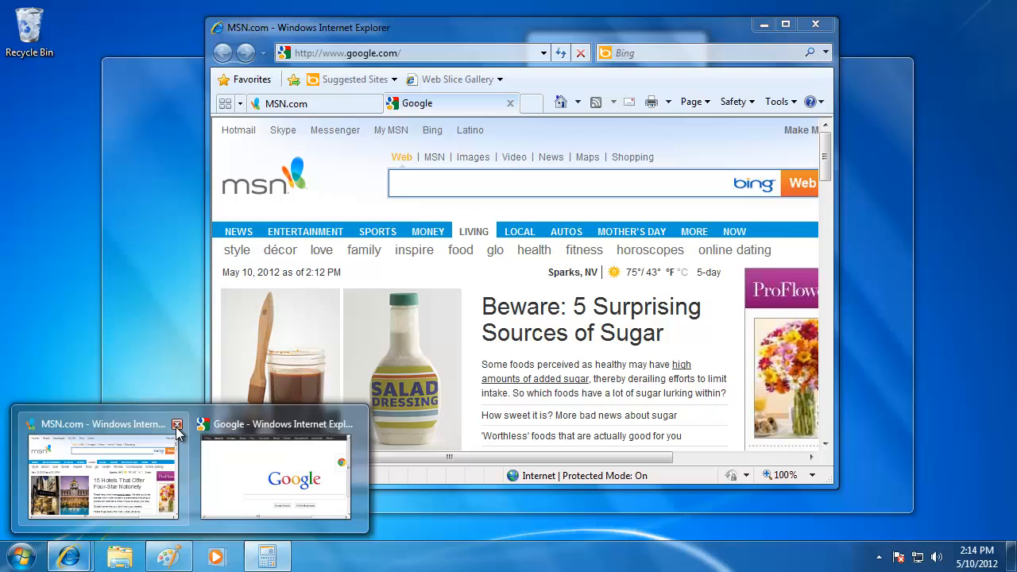
Close the MSN.com tab from its thumbnail and restore IE with only Google open.
click(178, 422)
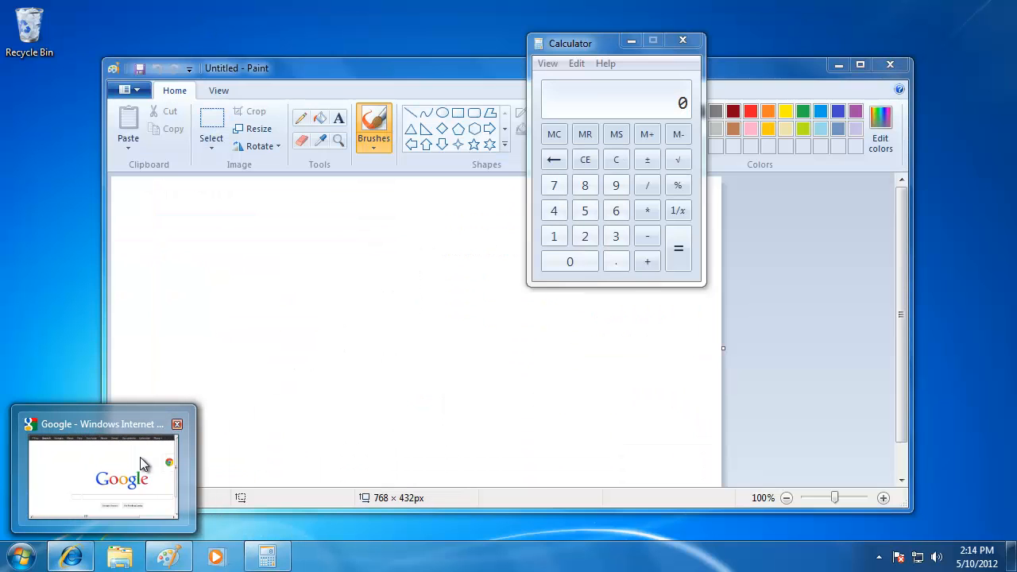
click(102, 473)
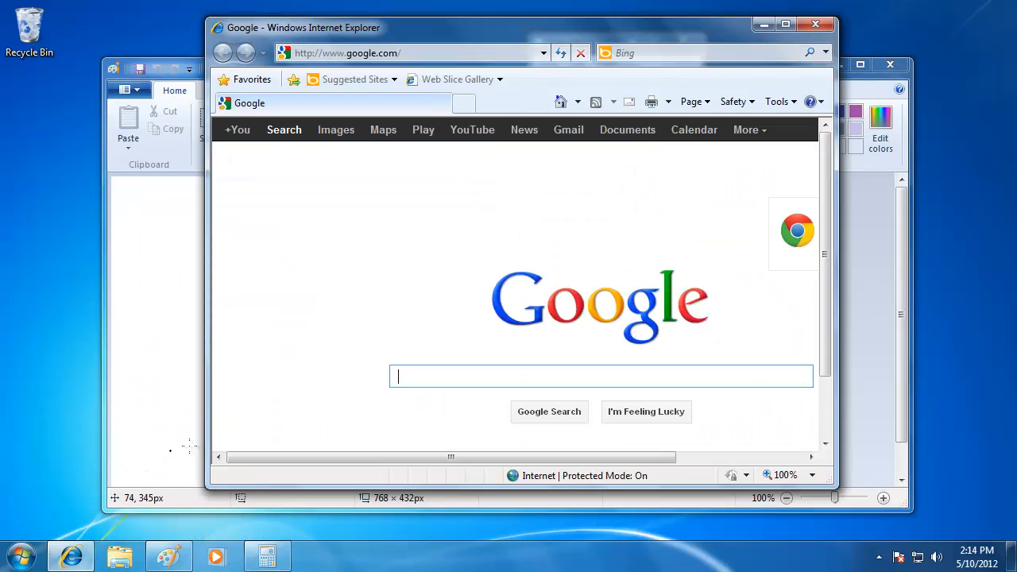
mouse_move(815, 25)
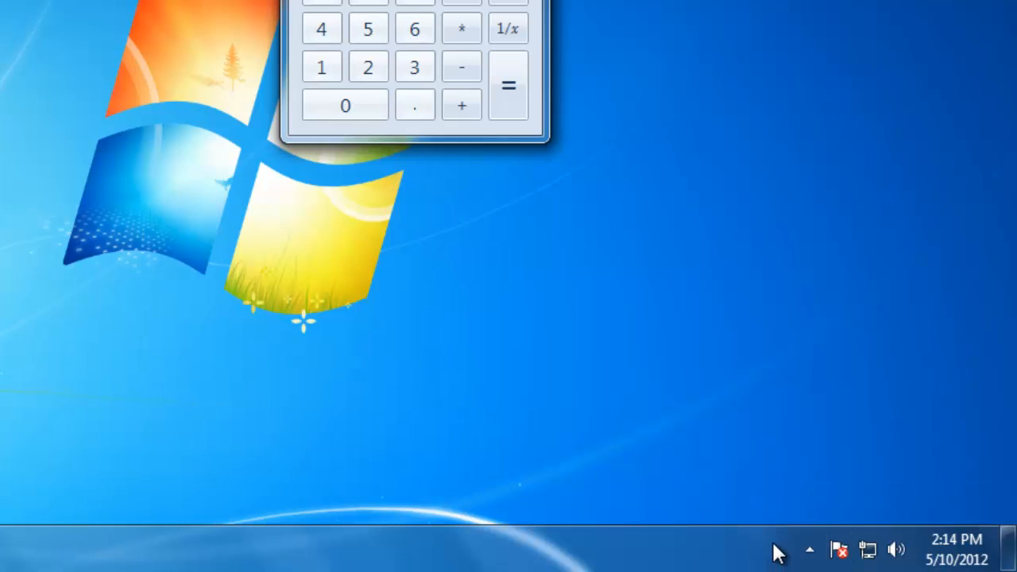
mouse_move(712, 548)
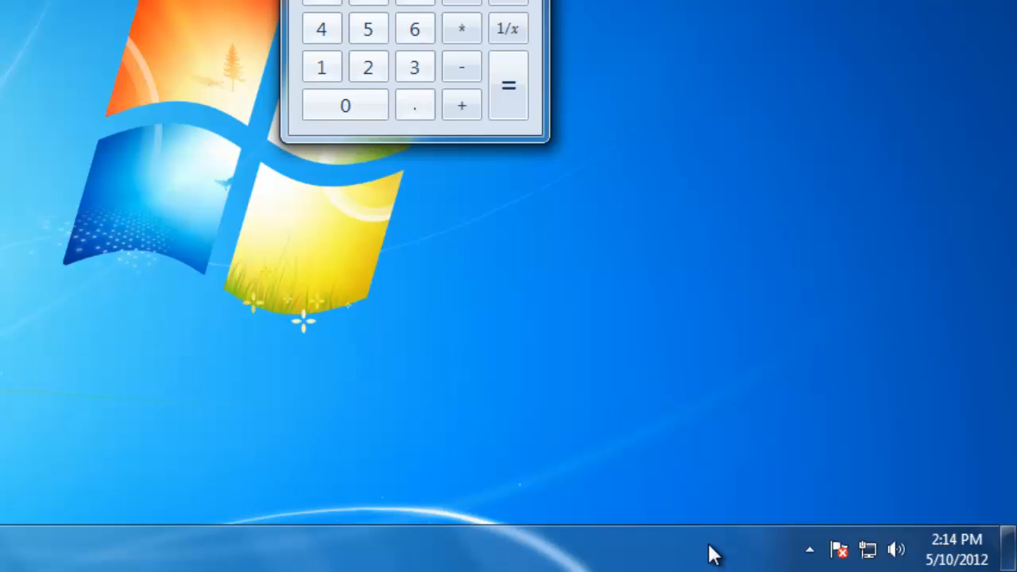
mouse_move(730, 506)
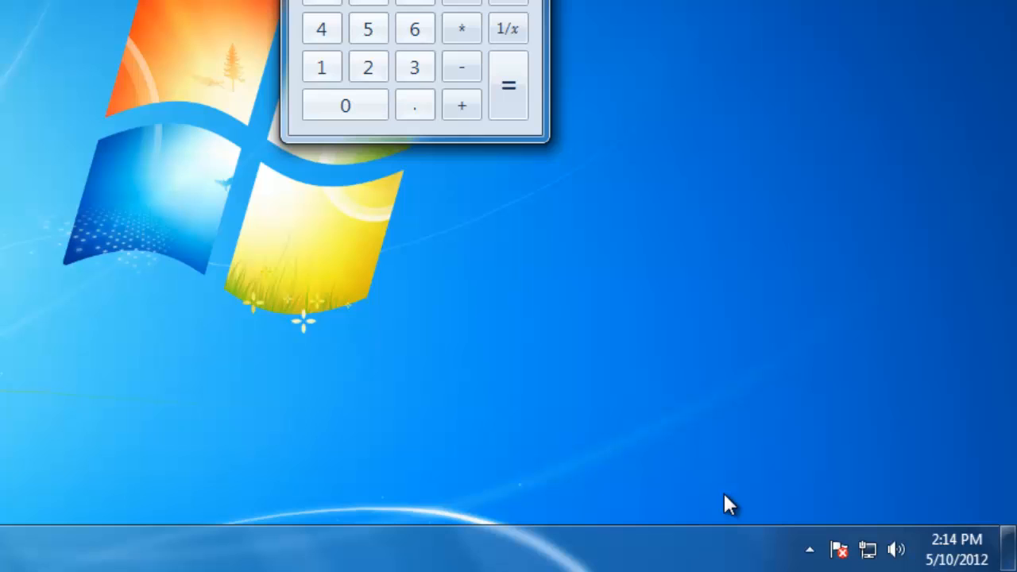
mouse_move(718, 556)
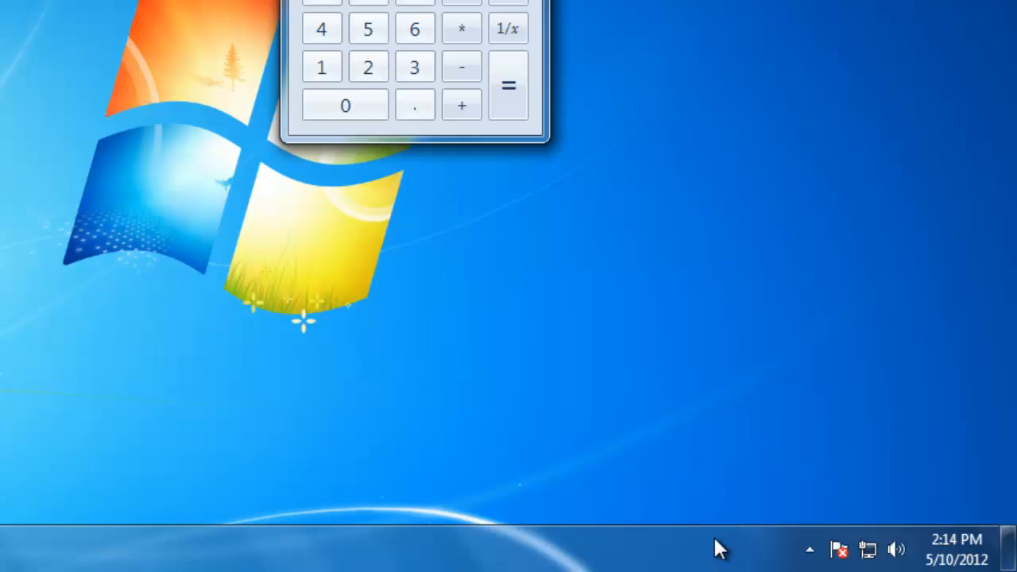
mouse_move(839, 550)
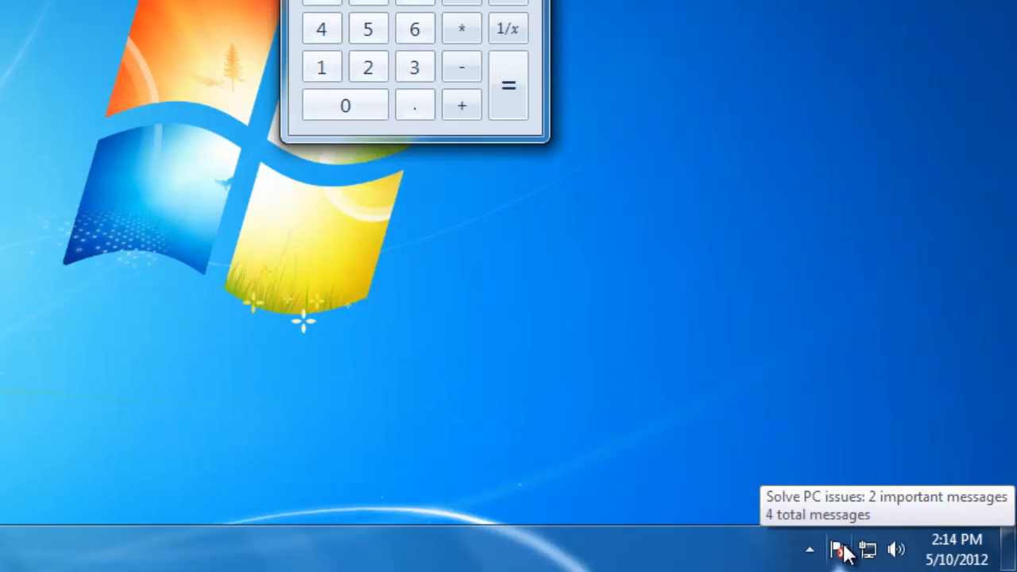
mouse_move(867, 550)
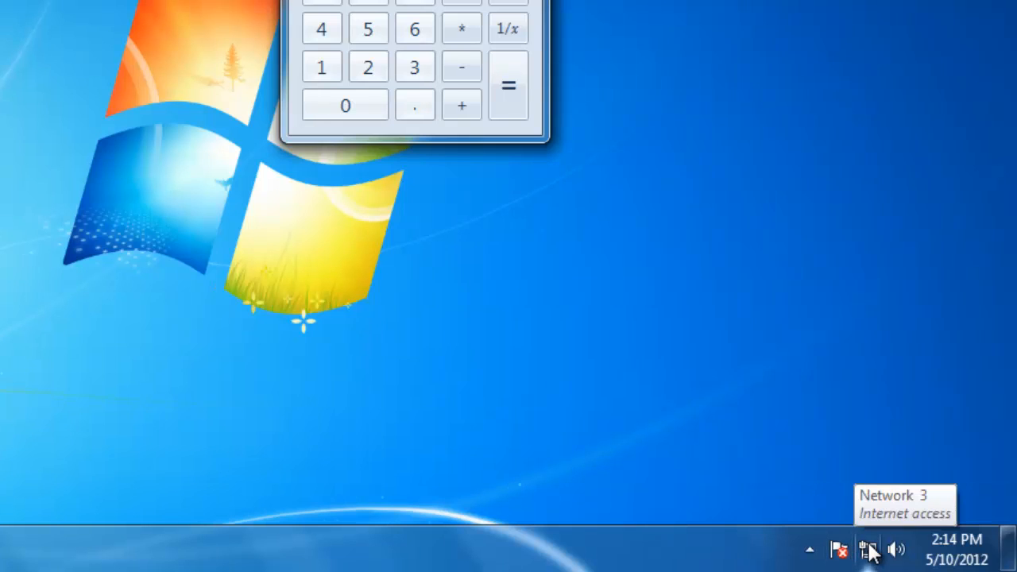
mouse_move(897, 550)
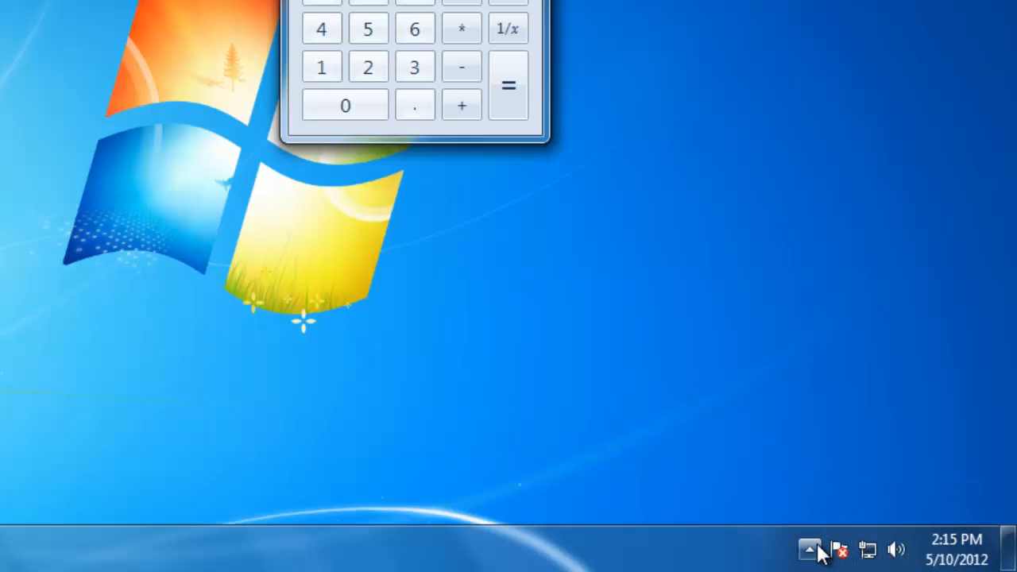
mouse_move(809, 550)
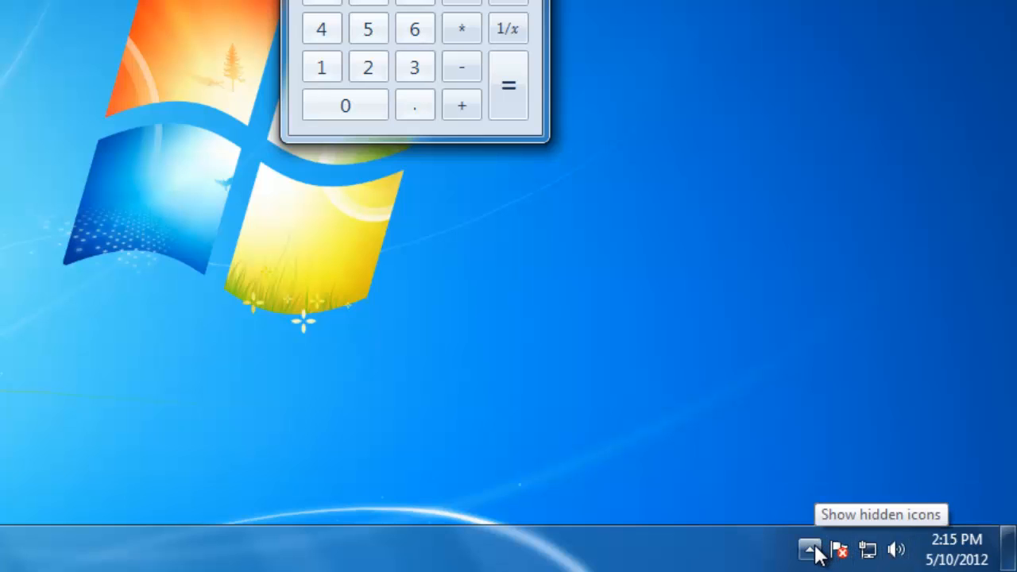
Move the Action Center flag into the hidden notification icons, then back onto the taskbar.
click(810, 550)
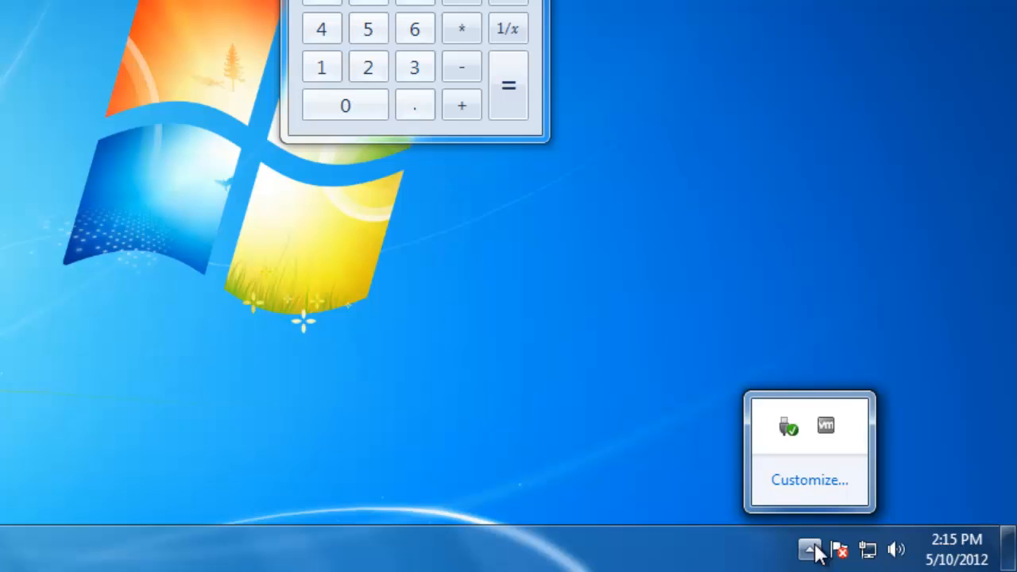
mouse_move(788, 426)
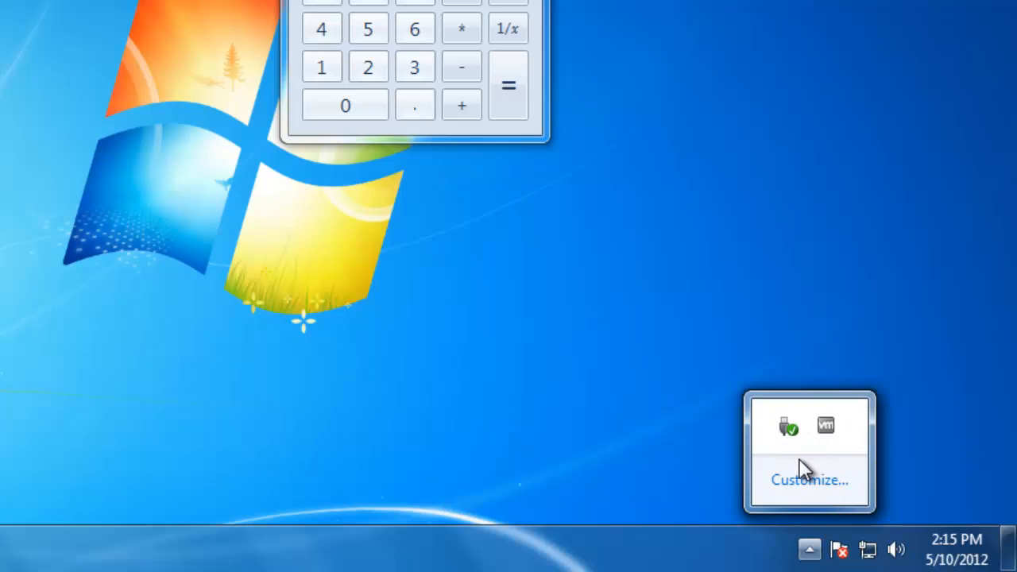
mouse_move(779, 548)
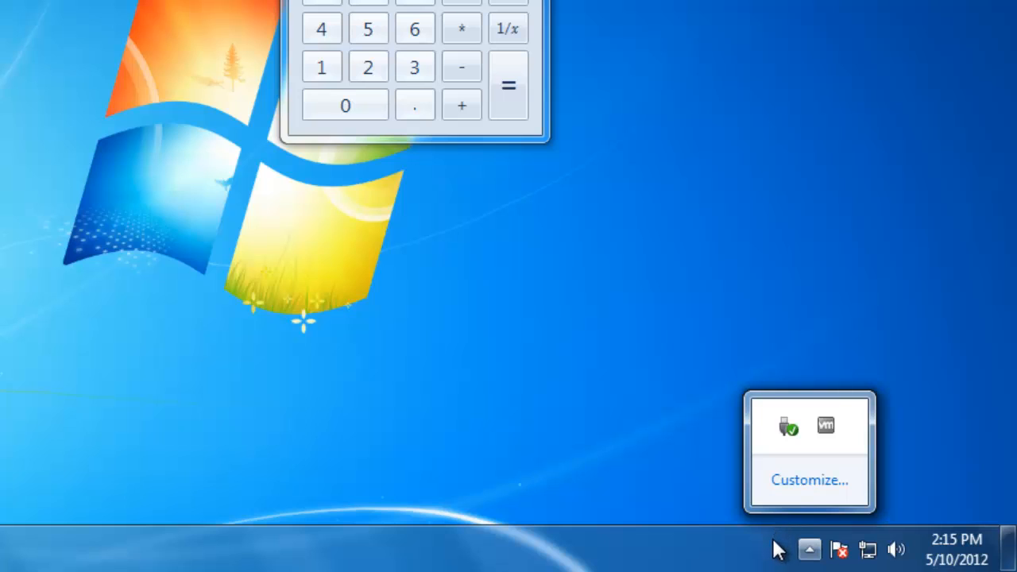
click(808, 550)
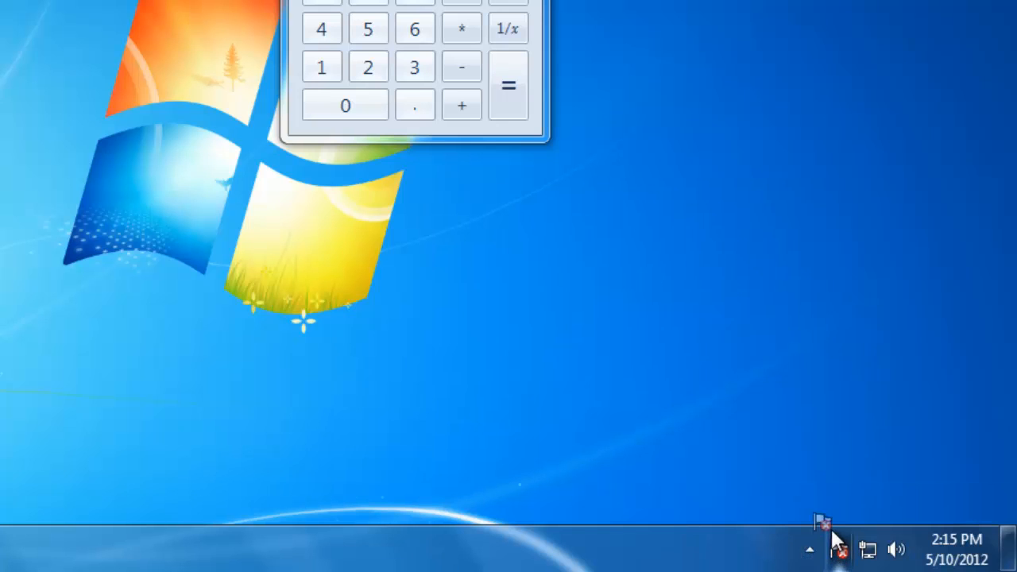
click(808, 550)
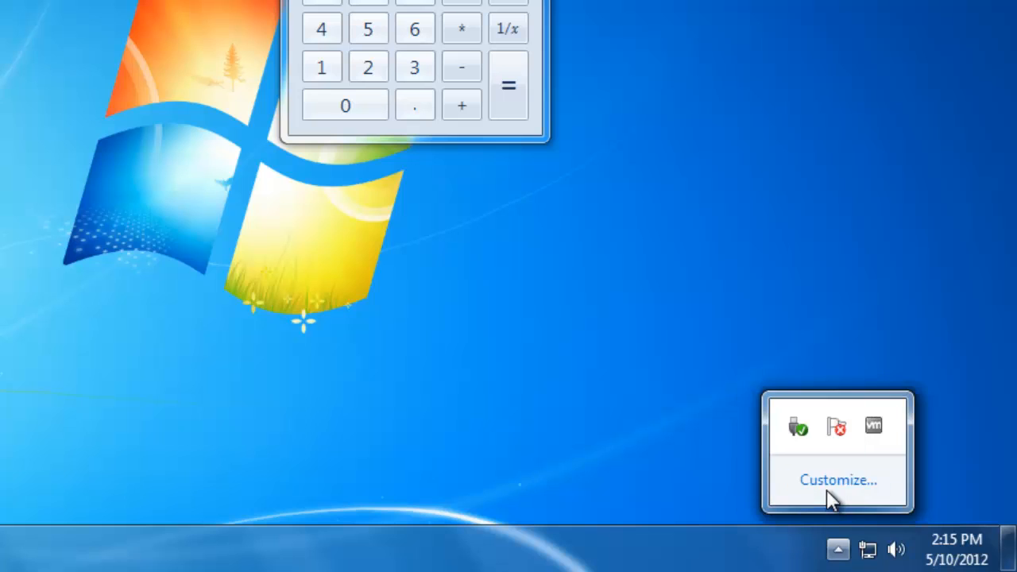
mouse_move(836, 427)
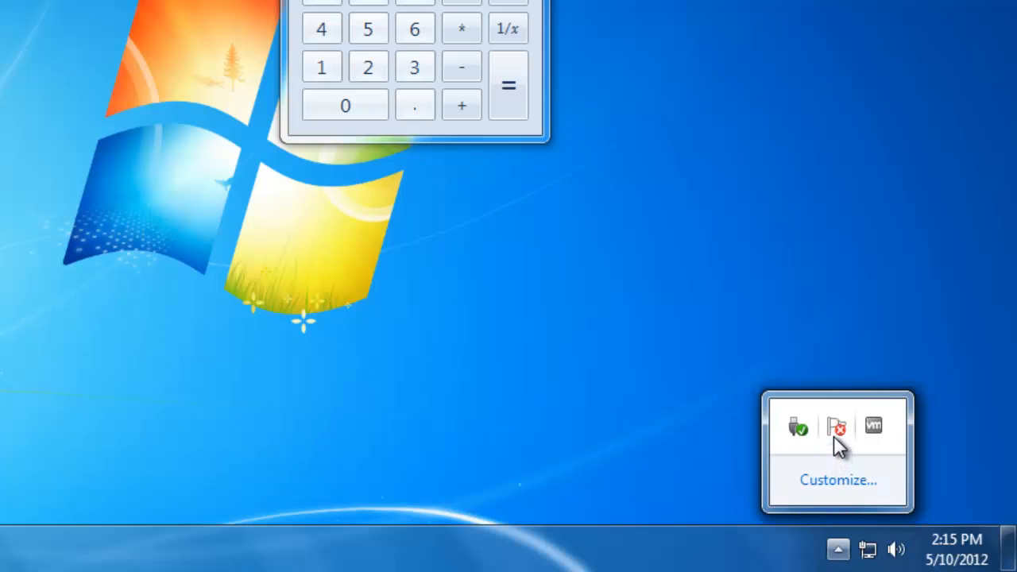
mouse_move(835, 426)
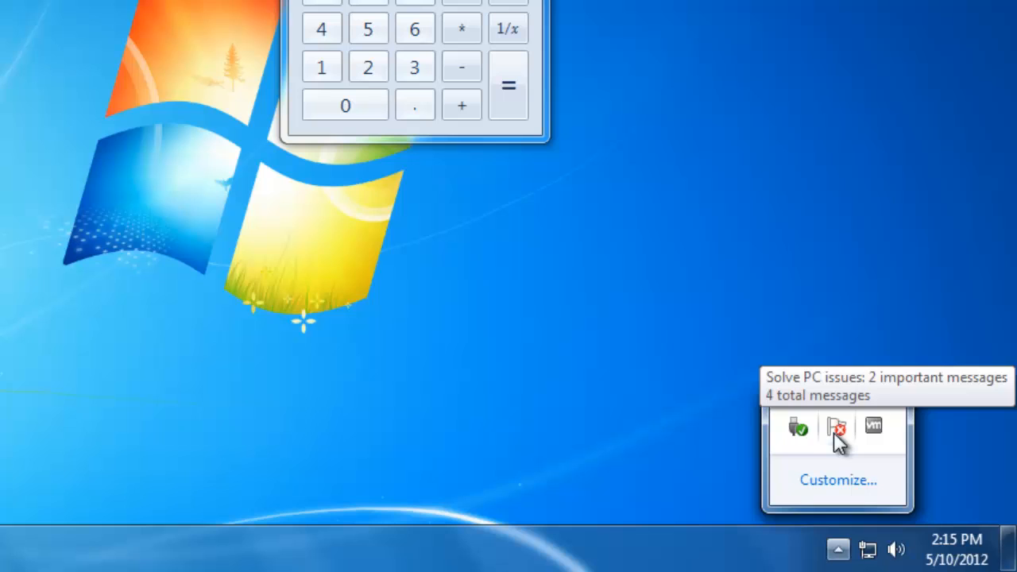
mouse_move(845, 457)
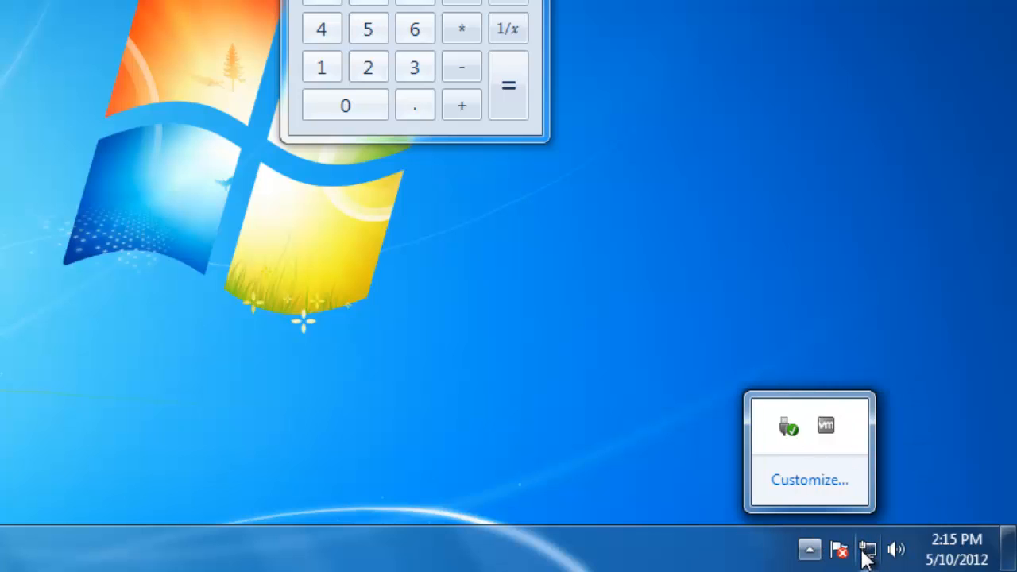
mouse_move(747, 556)
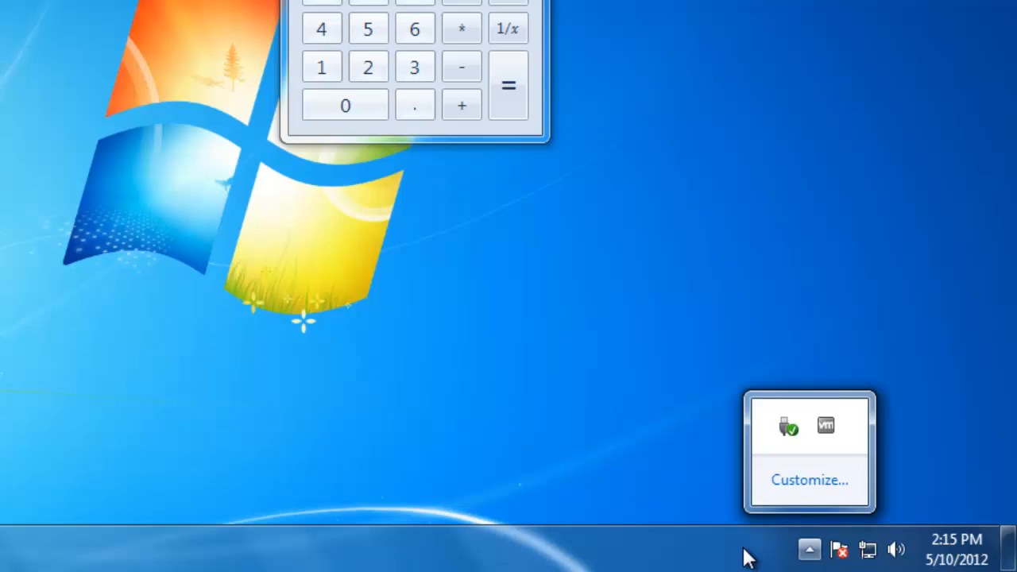
click(808, 550)
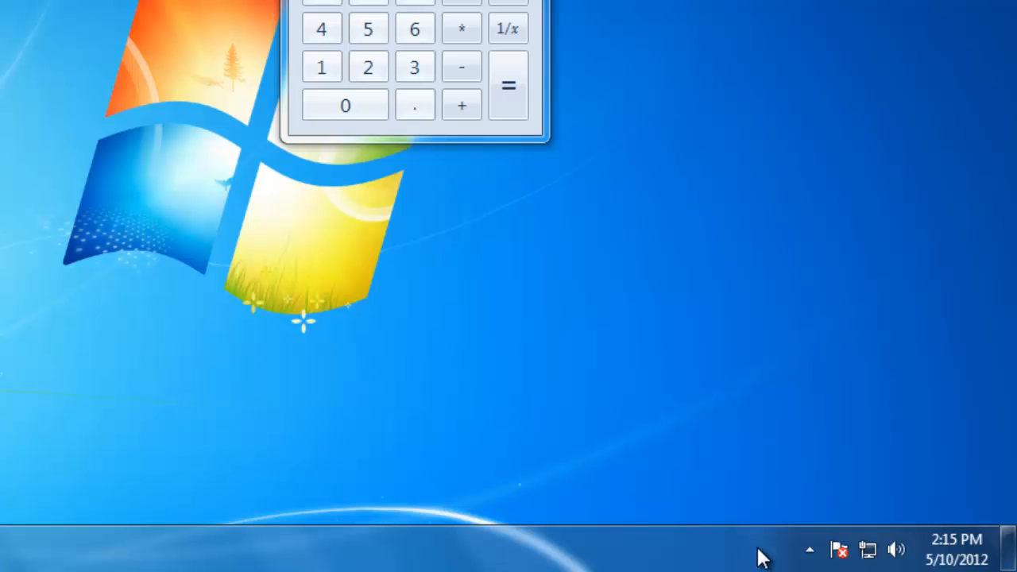
Reach the Customize notification area icons settings from the hidden icons panel.
click(809, 550)
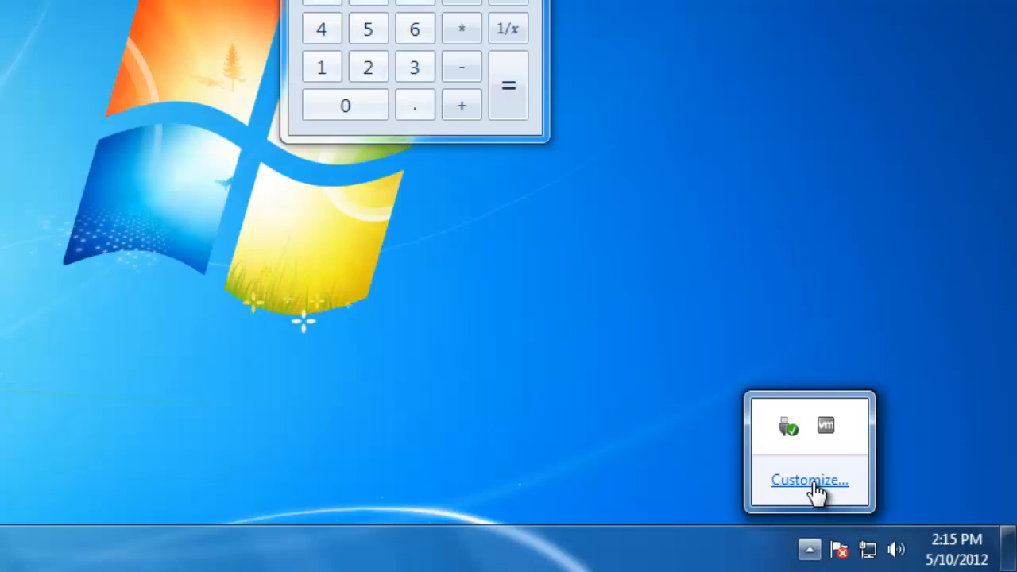
click(810, 480)
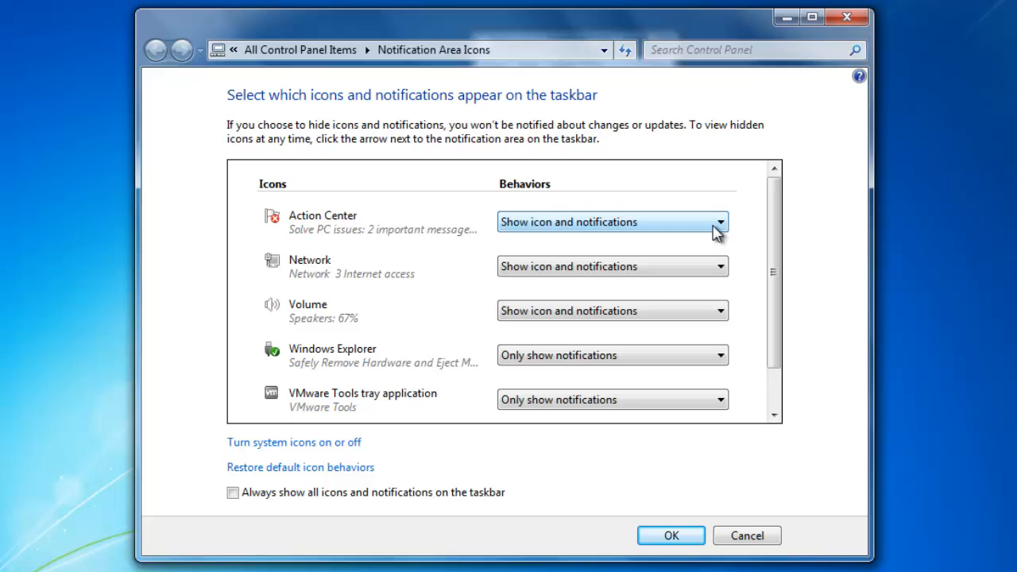
click(718, 222)
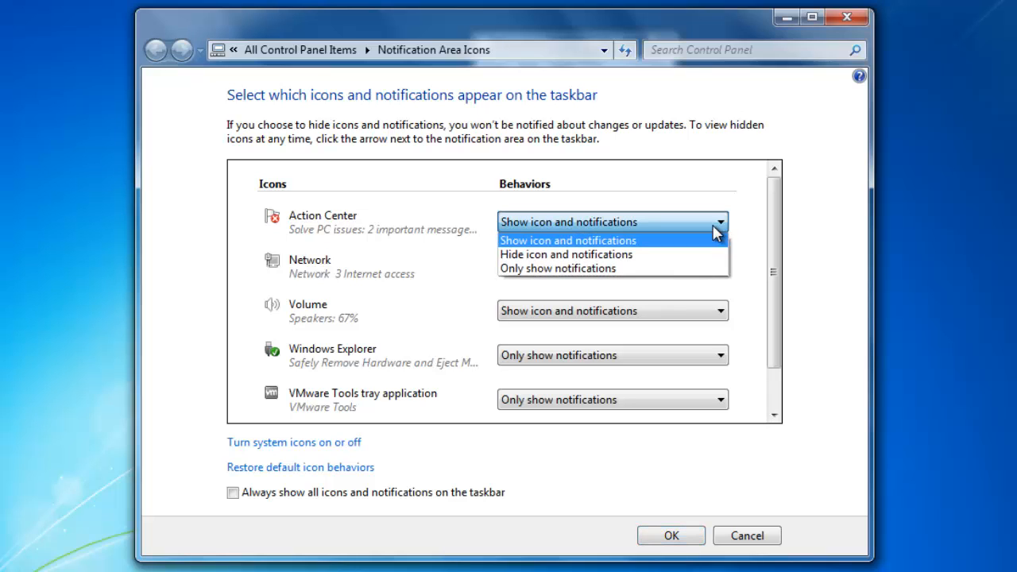
mouse_move(707, 245)
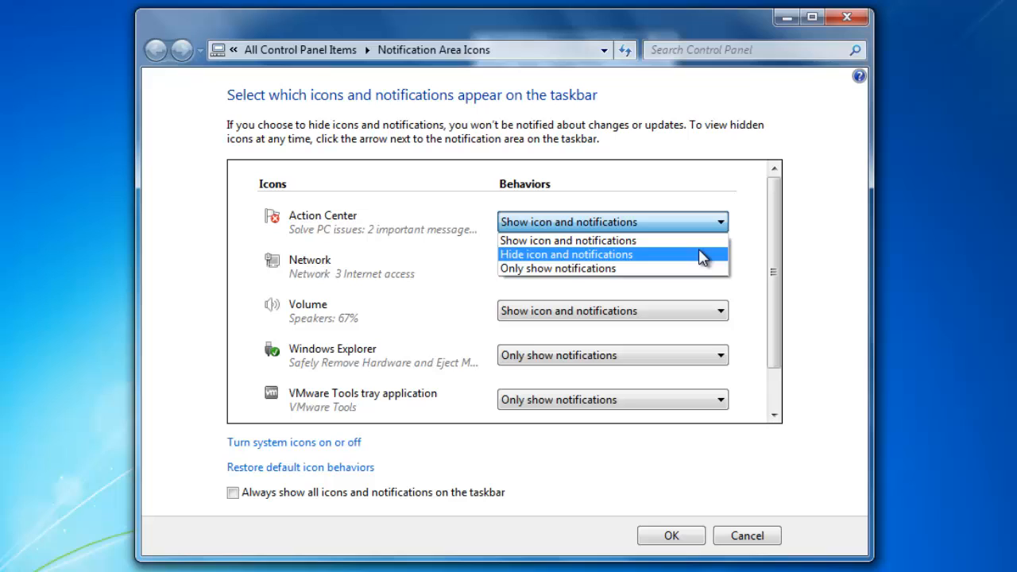
mouse_move(699, 267)
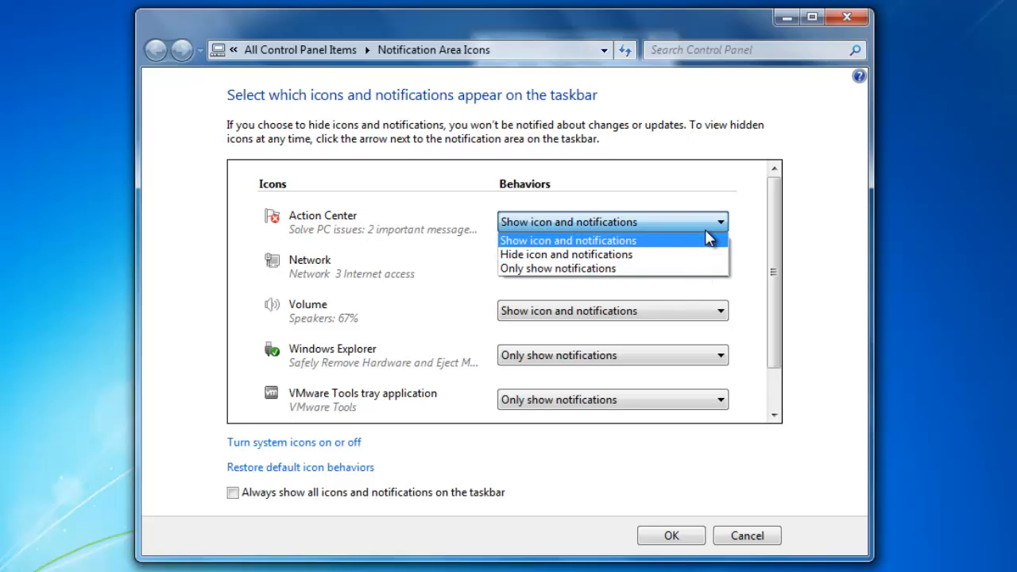
click(567, 240)
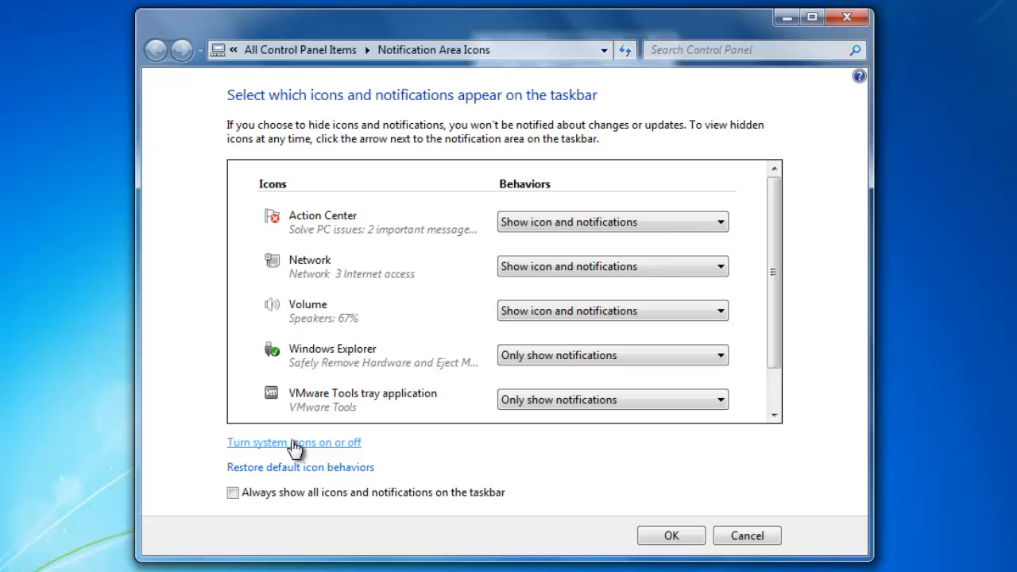
click(292, 442)
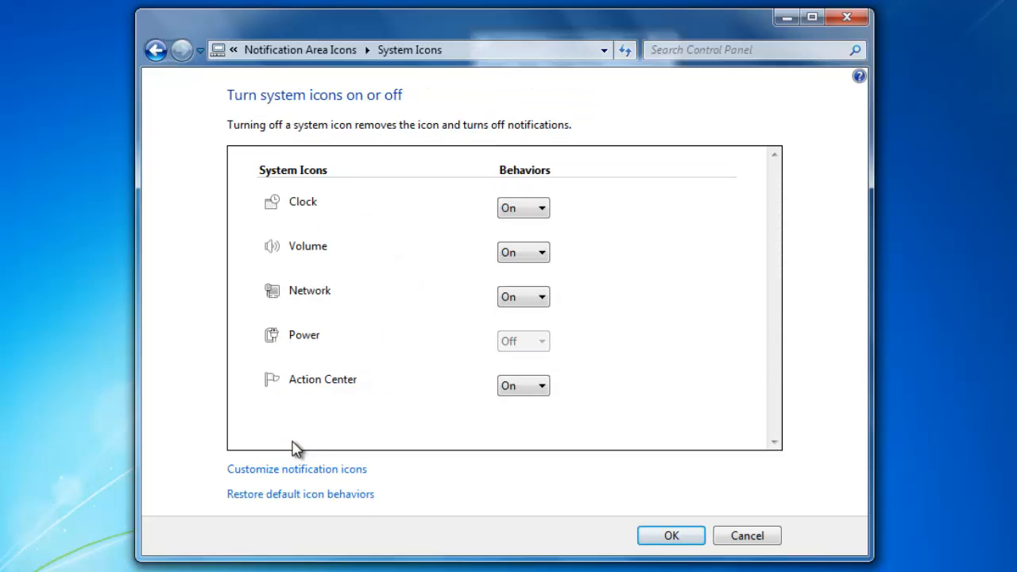
mouse_move(356, 237)
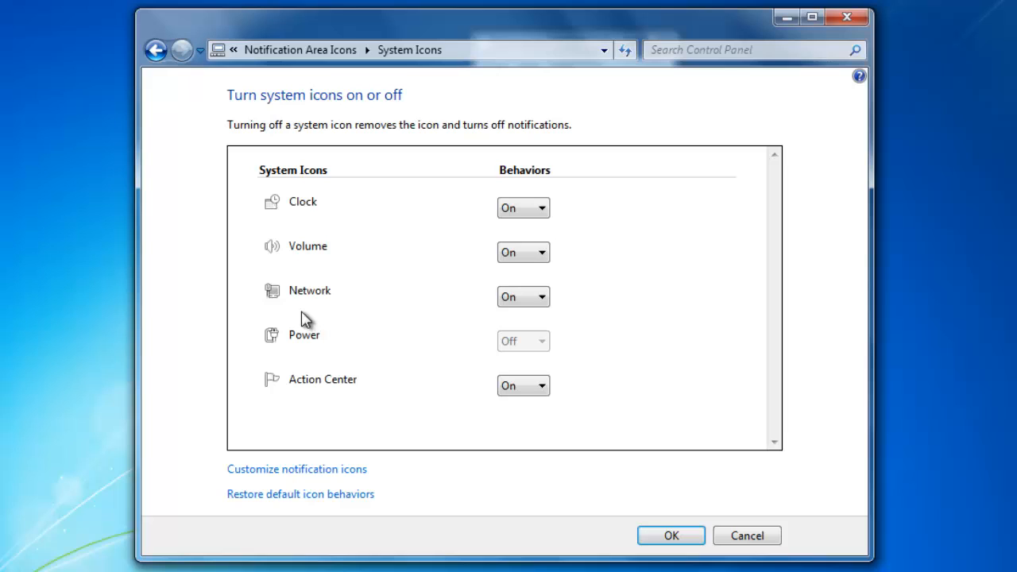
mouse_move(308, 356)
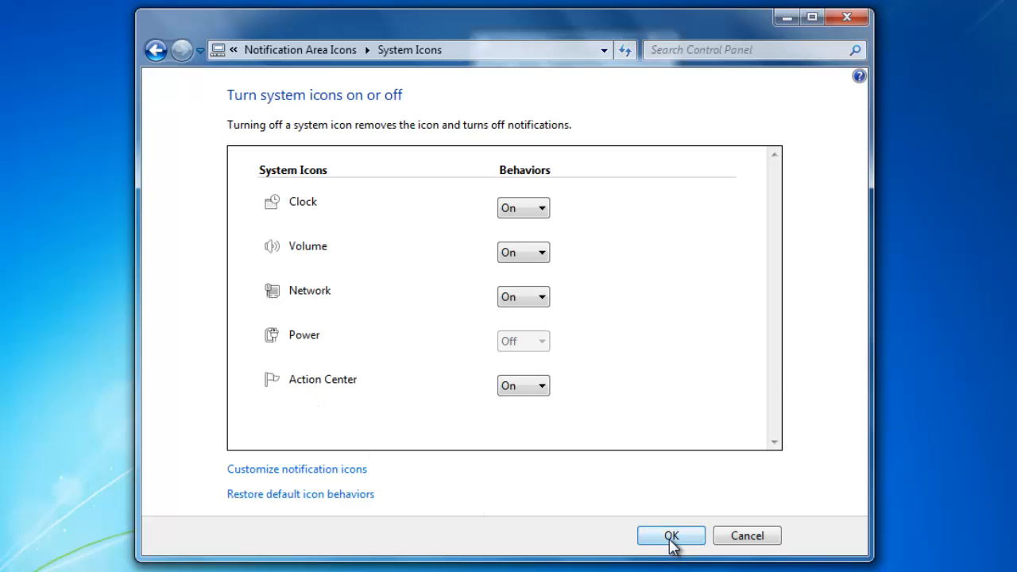
click(671, 534)
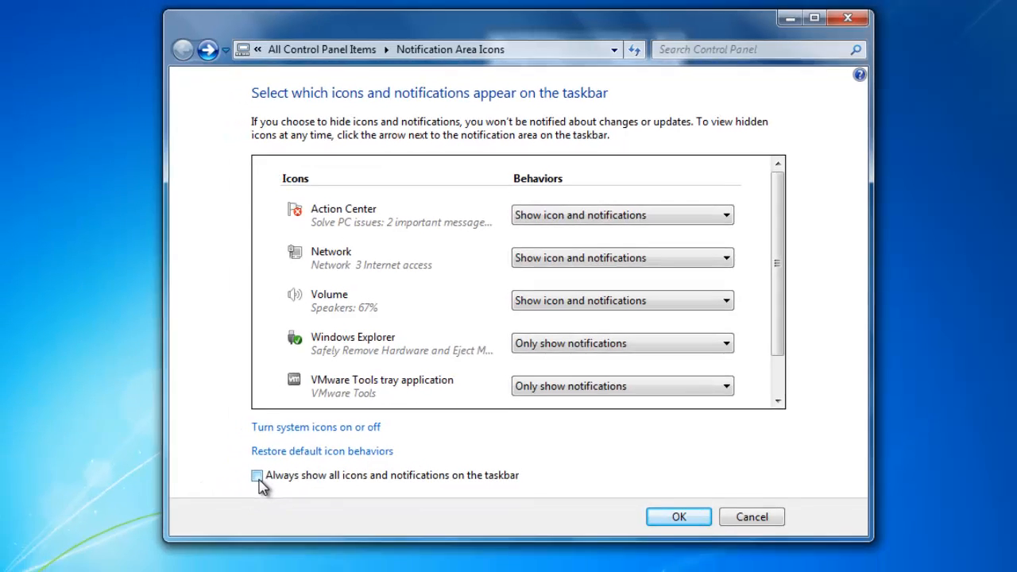
Try always showing all tray icons, revert it, and save the notification icon settings.
click(256, 475)
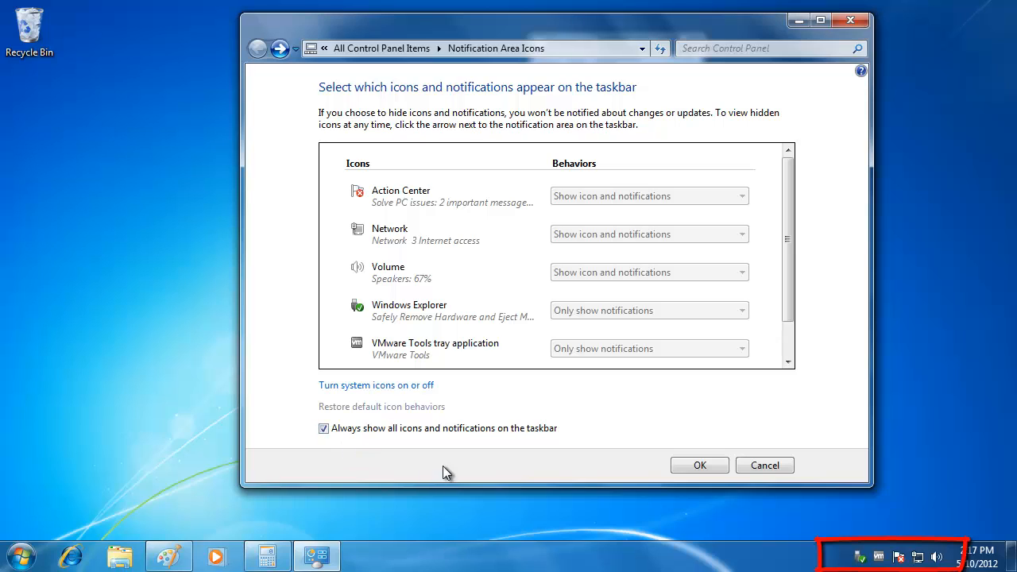
mouse_move(922, 559)
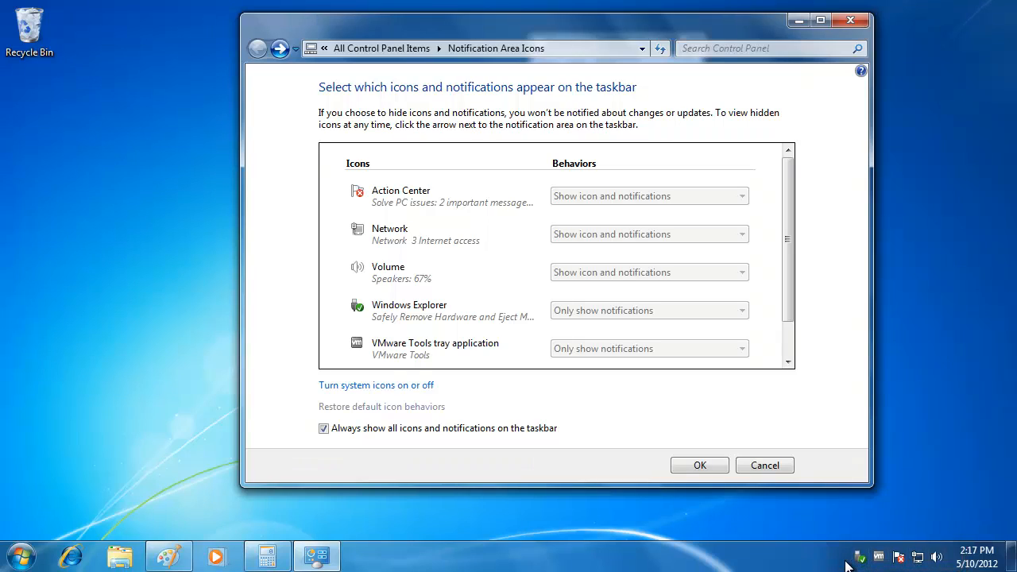
mouse_move(390, 445)
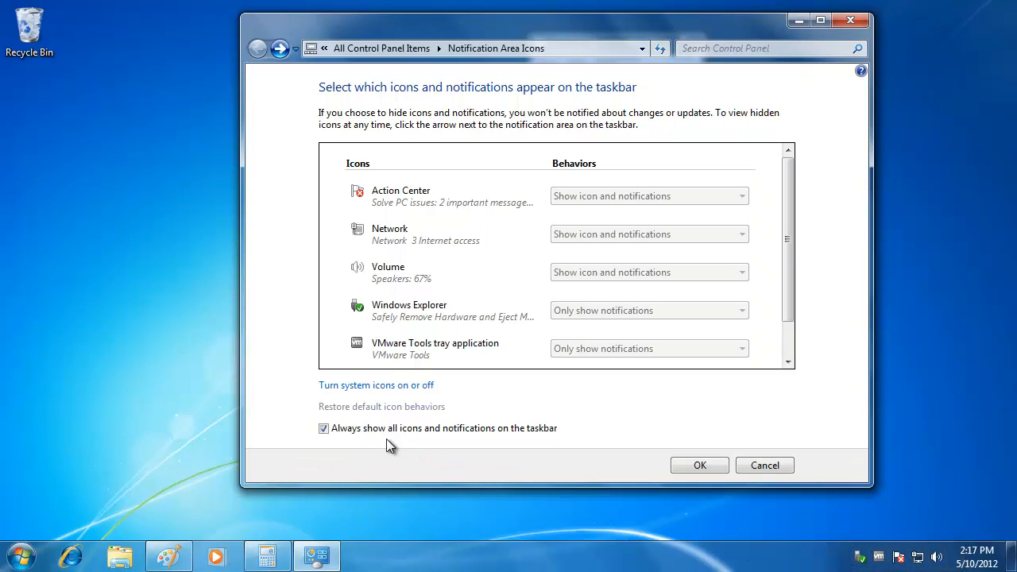
click(324, 429)
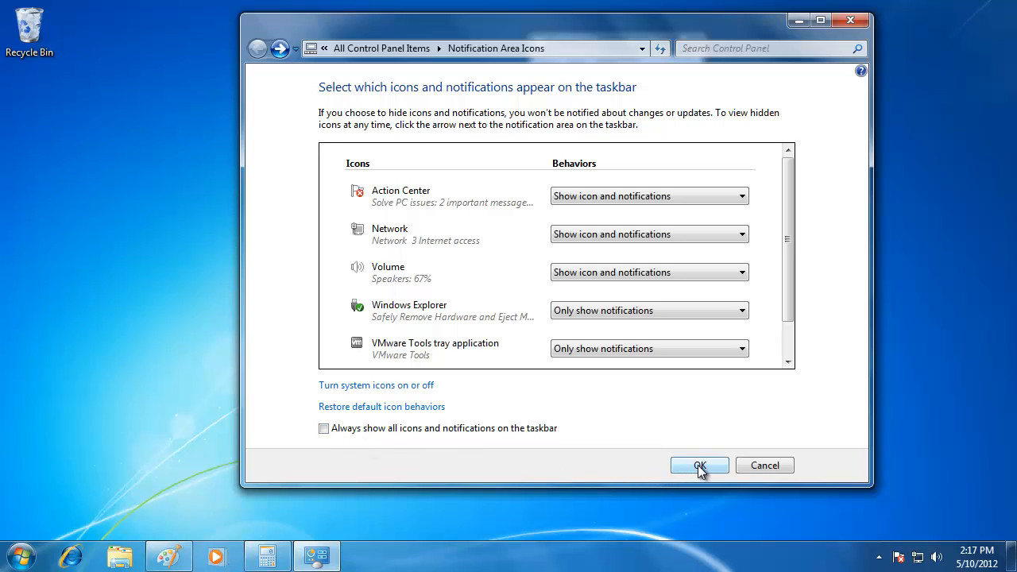
click(699, 464)
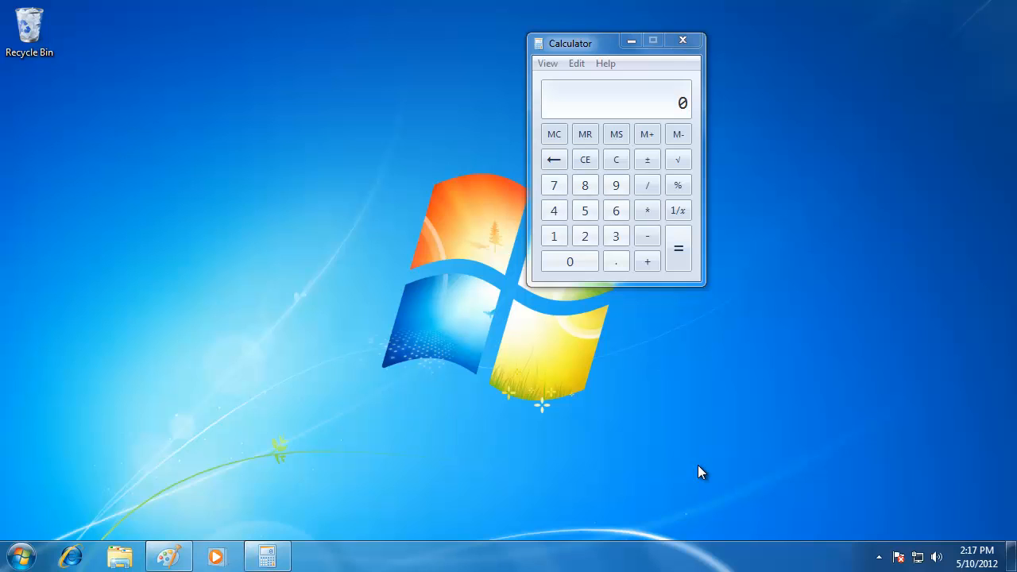
mouse_move(666, 548)
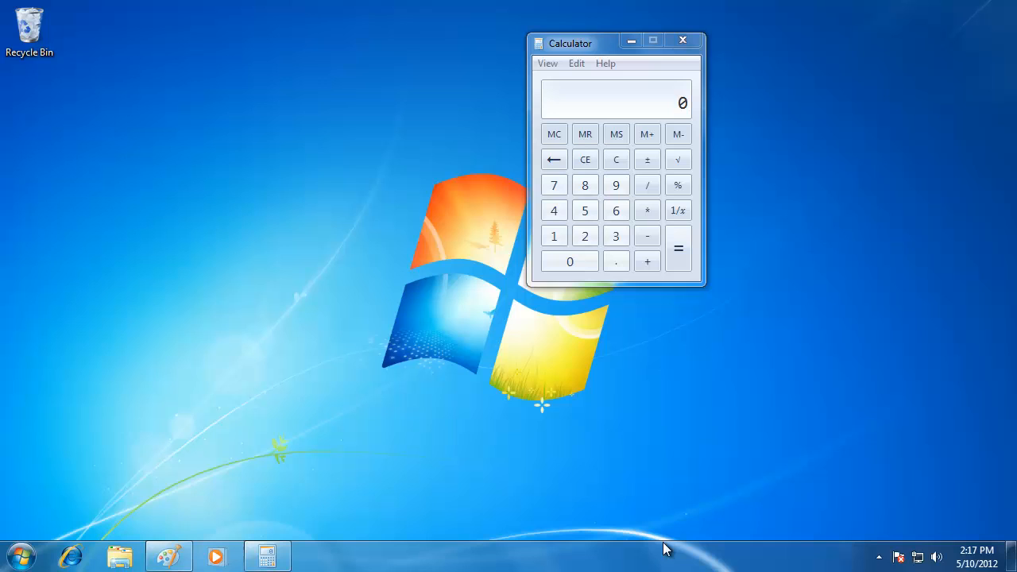
Reach Taskbar and Start Menu Properties from the taskbar's right-click menu.
right_click(664, 548)
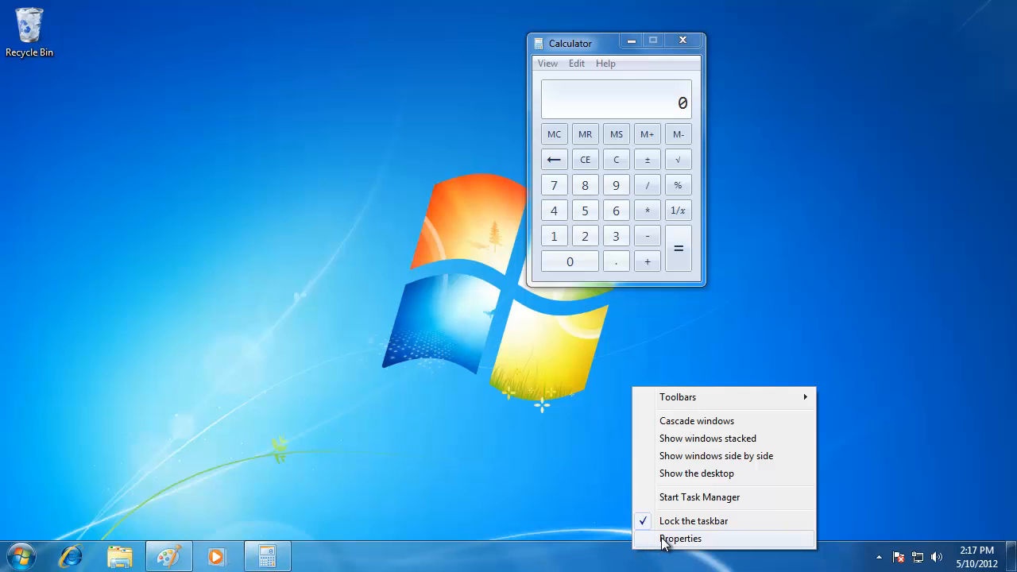
click(680, 539)
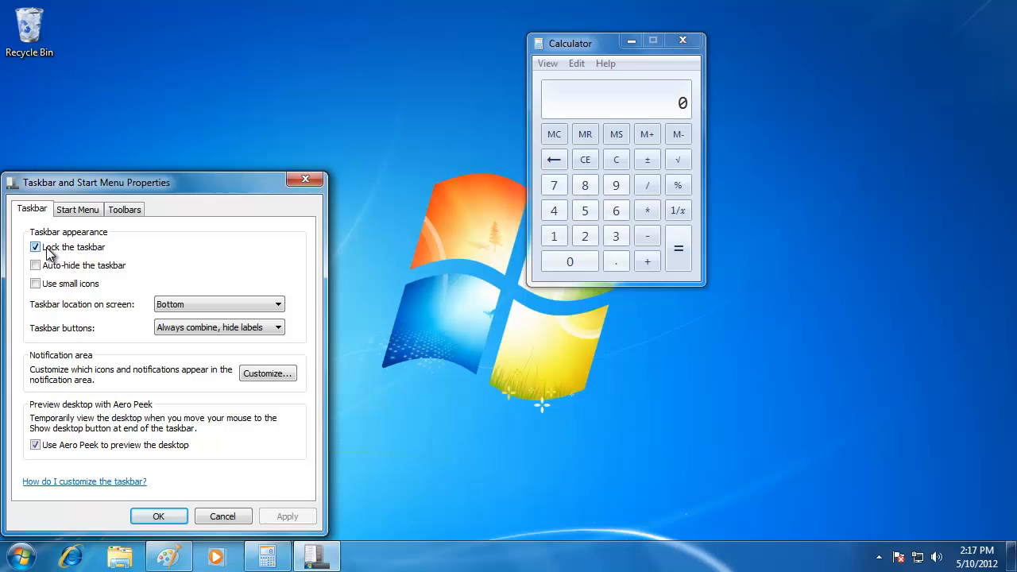
click(35, 248)
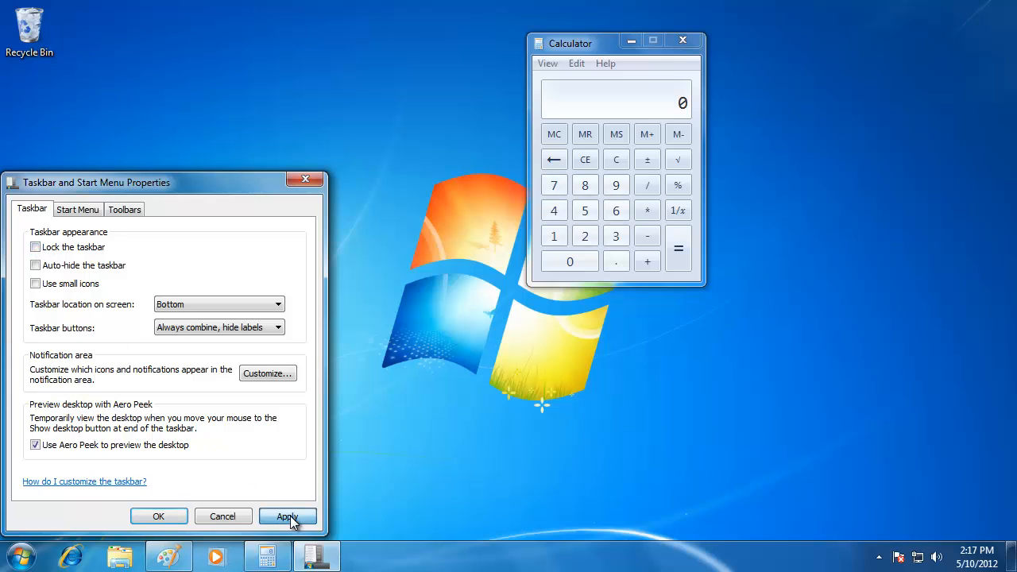
click(286, 515)
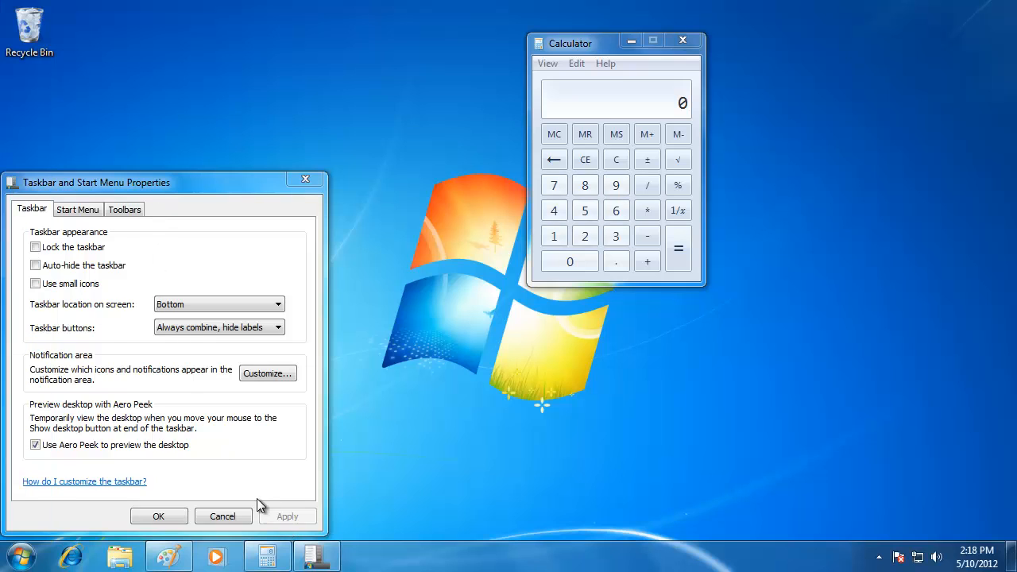
click(35, 248)
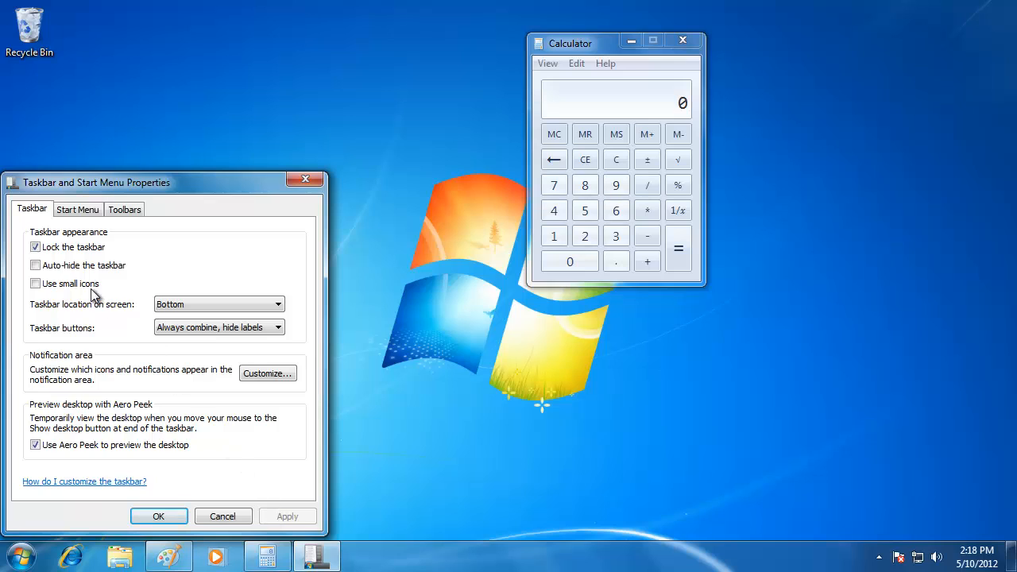
mouse_move(76, 280)
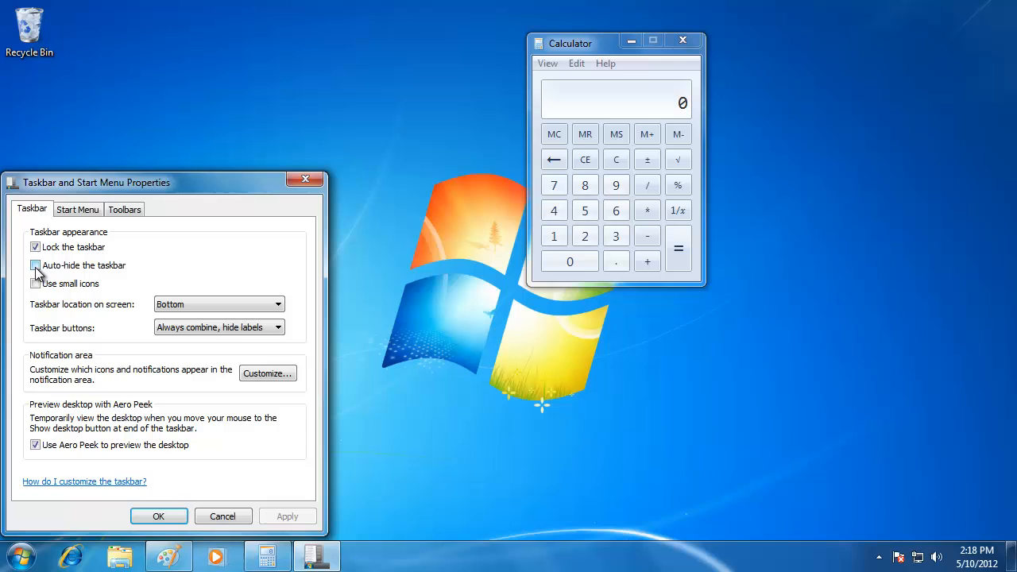
click(35, 264)
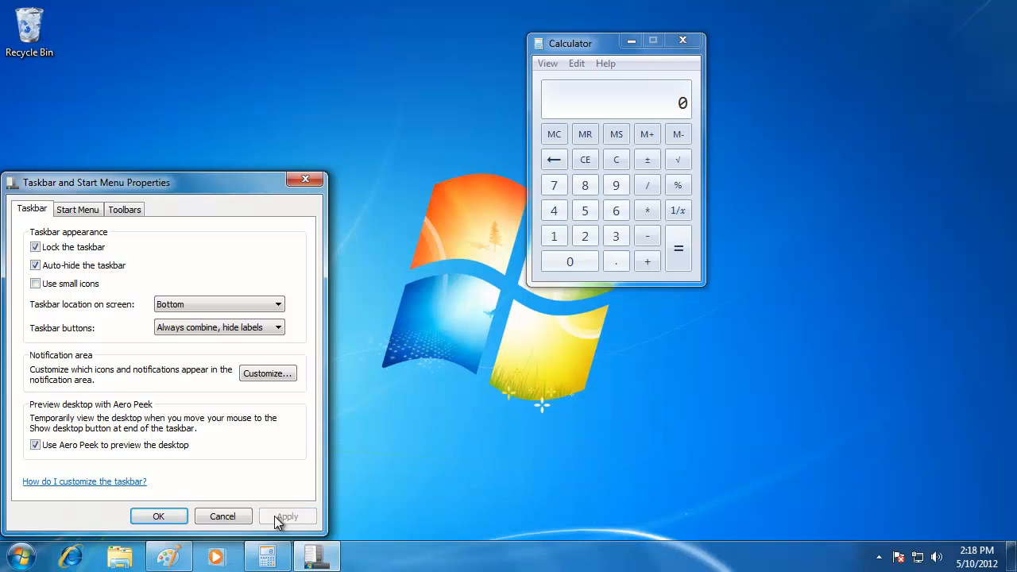
click(286, 515)
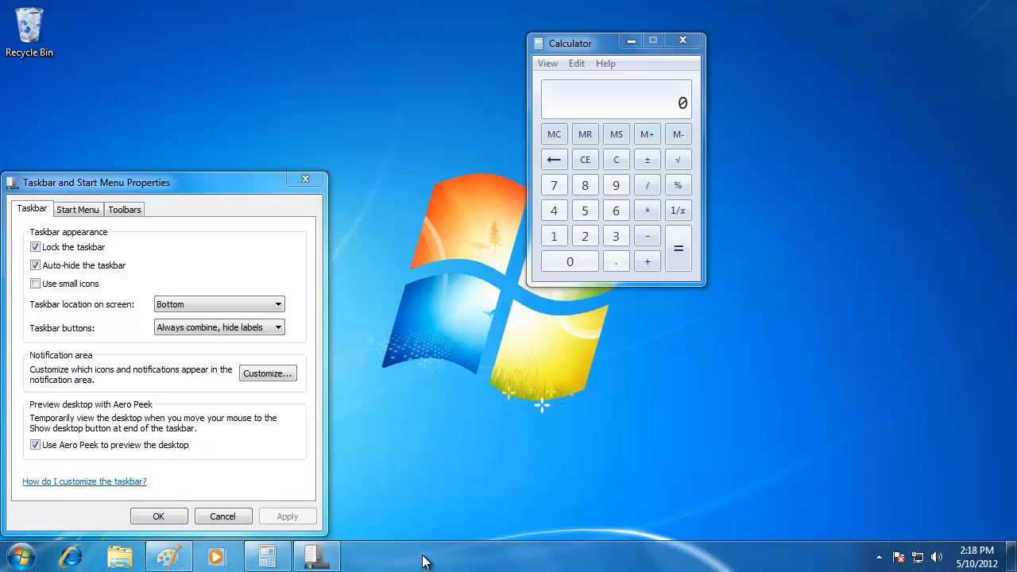
mouse_move(451, 379)
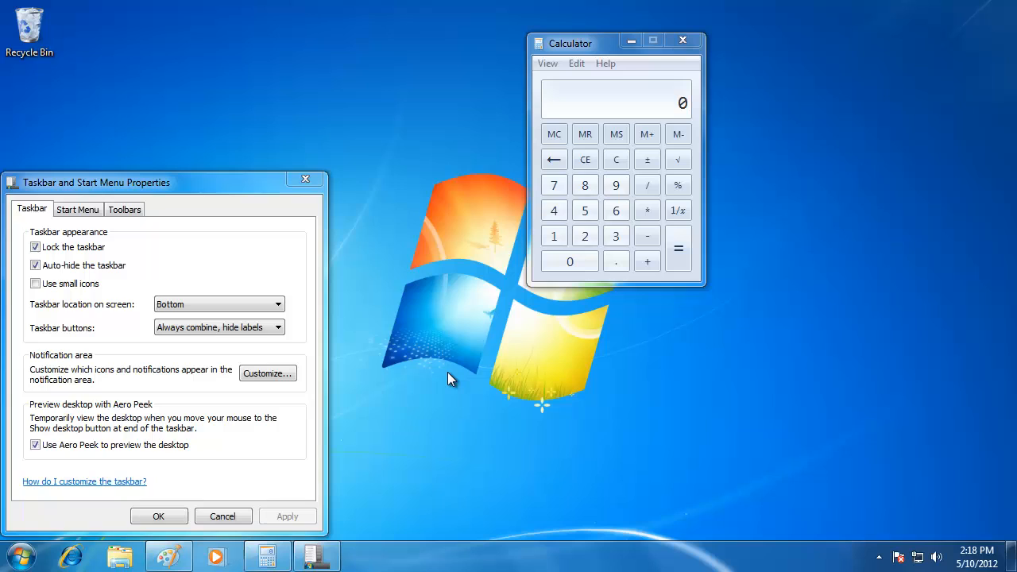
mouse_move(467, 349)
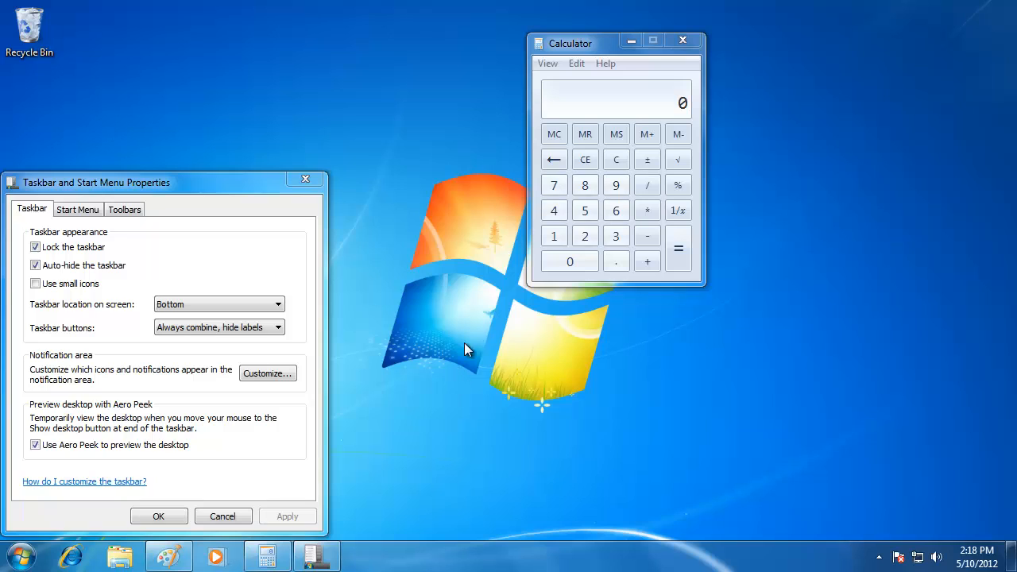
mouse_move(591, 49)
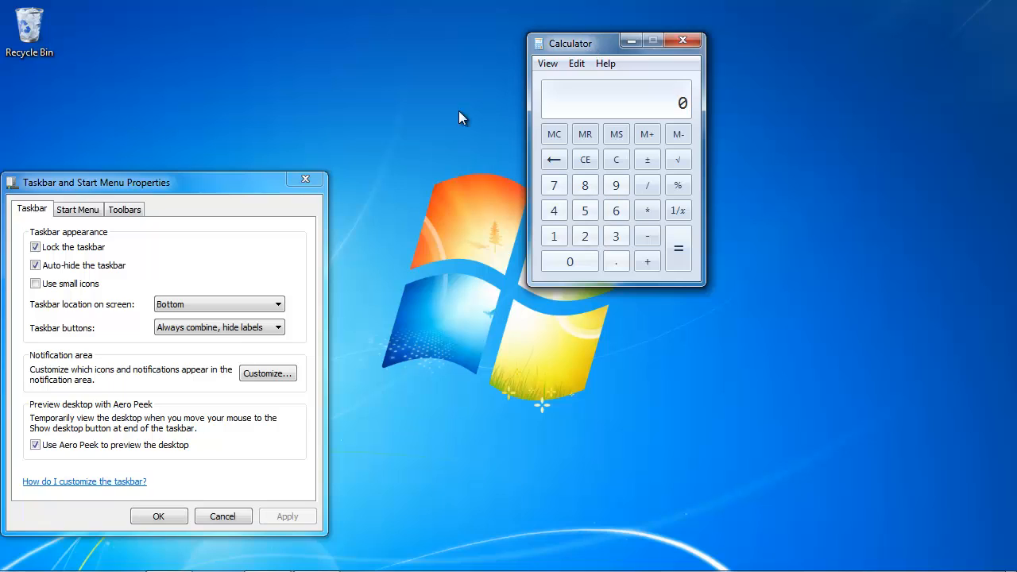
click(35, 264)
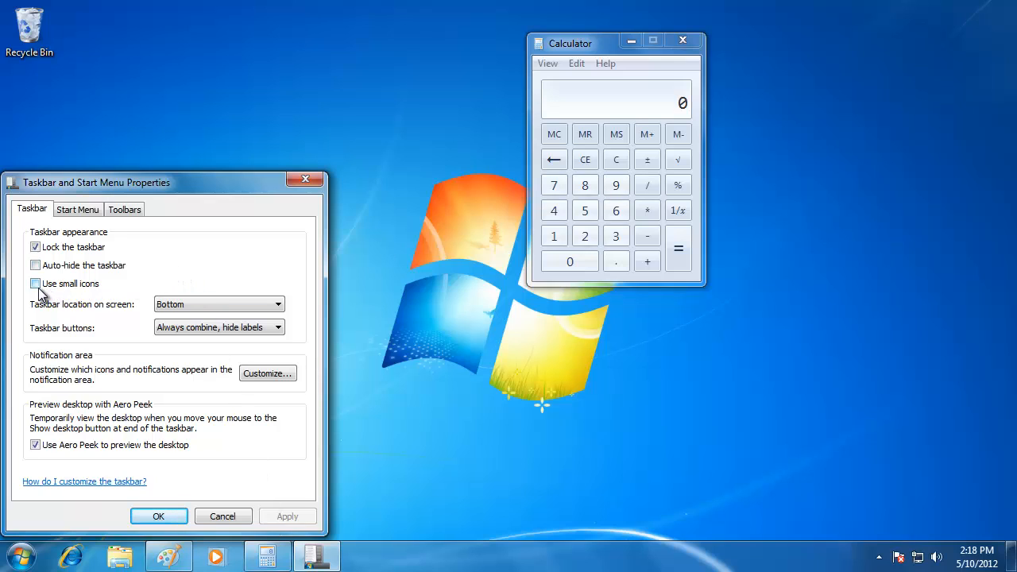
click(35, 283)
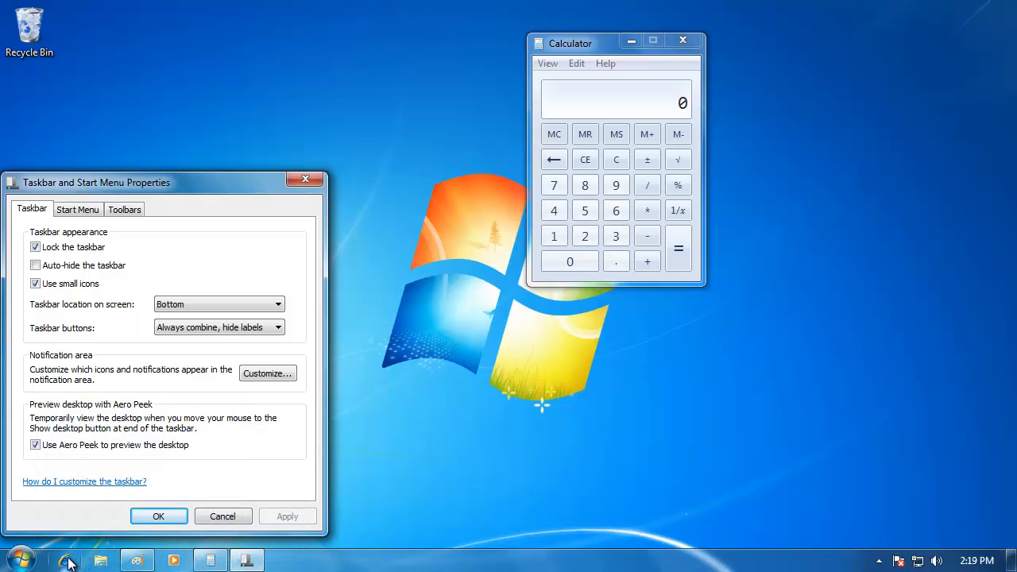
mouse_move(66, 561)
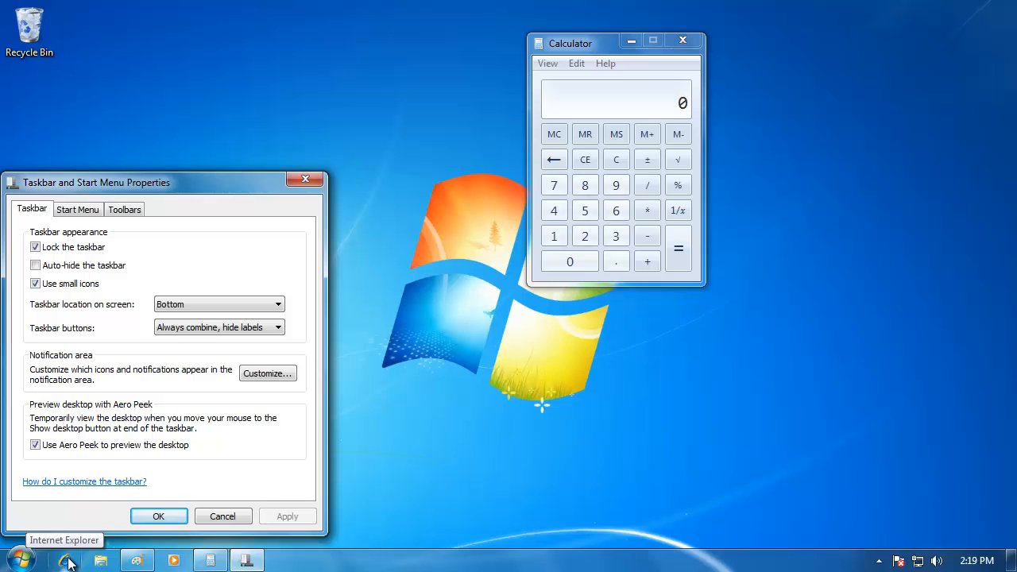
click(35, 282)
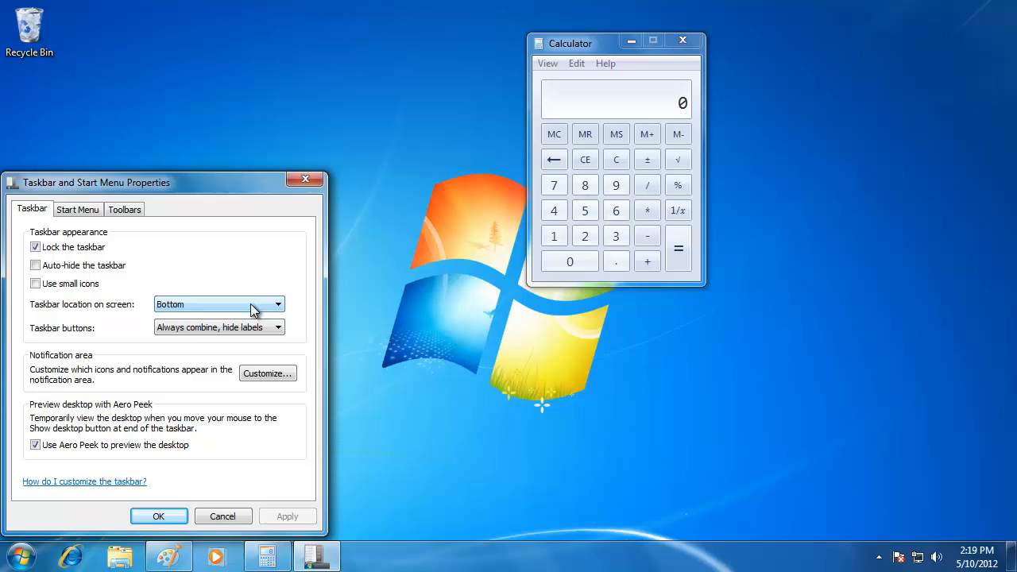
Move the taskbar to the top of the screen, apply it, then return it to the bottom.
click(276, 303)
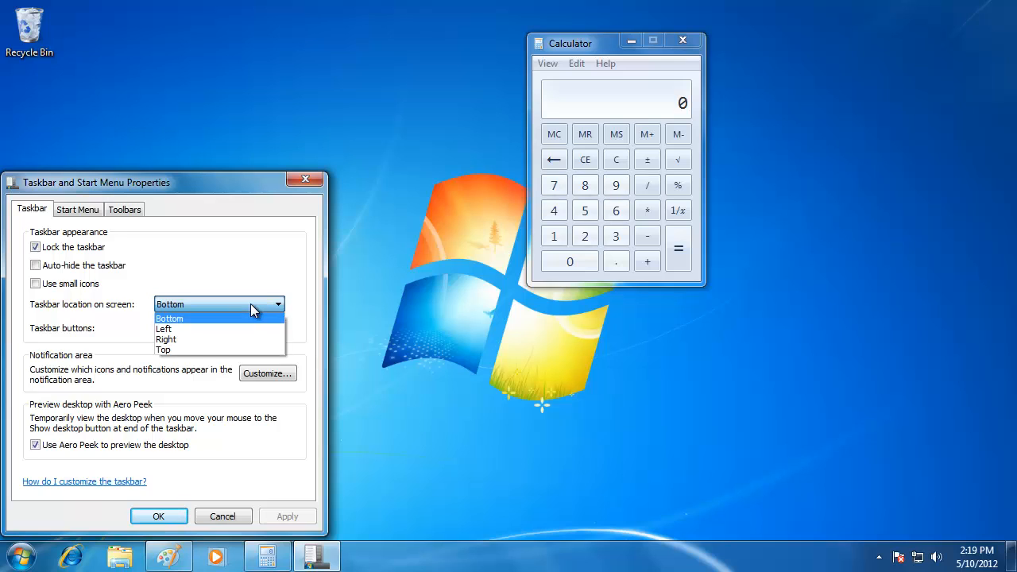
mouse_move(162, 350)
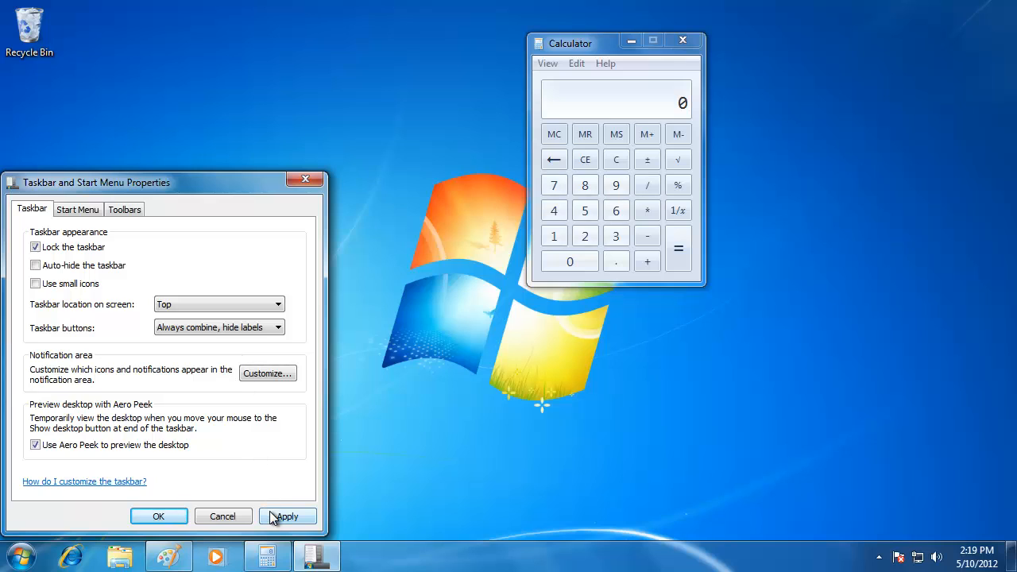
click(286, 516)
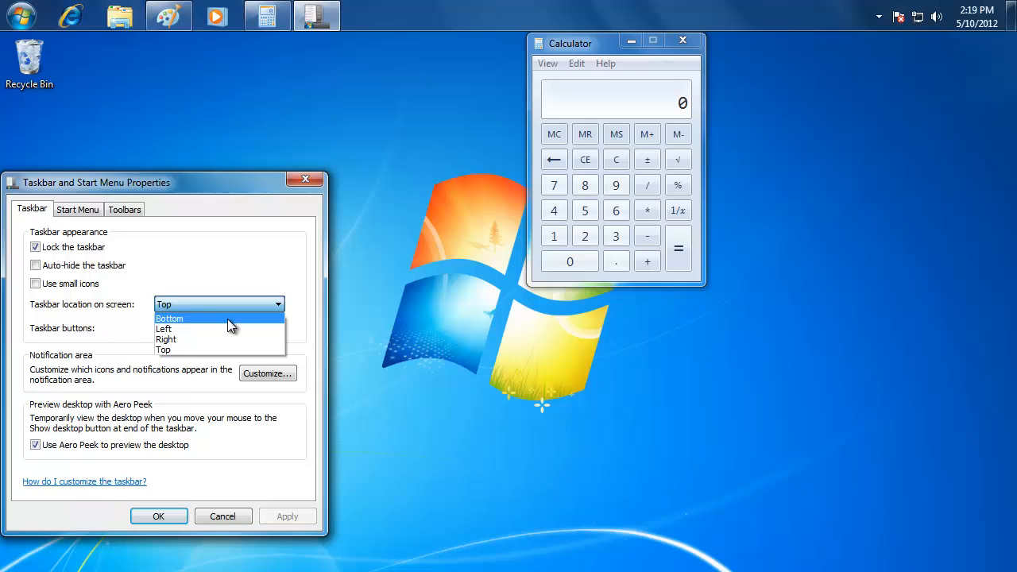
click(169, 318)
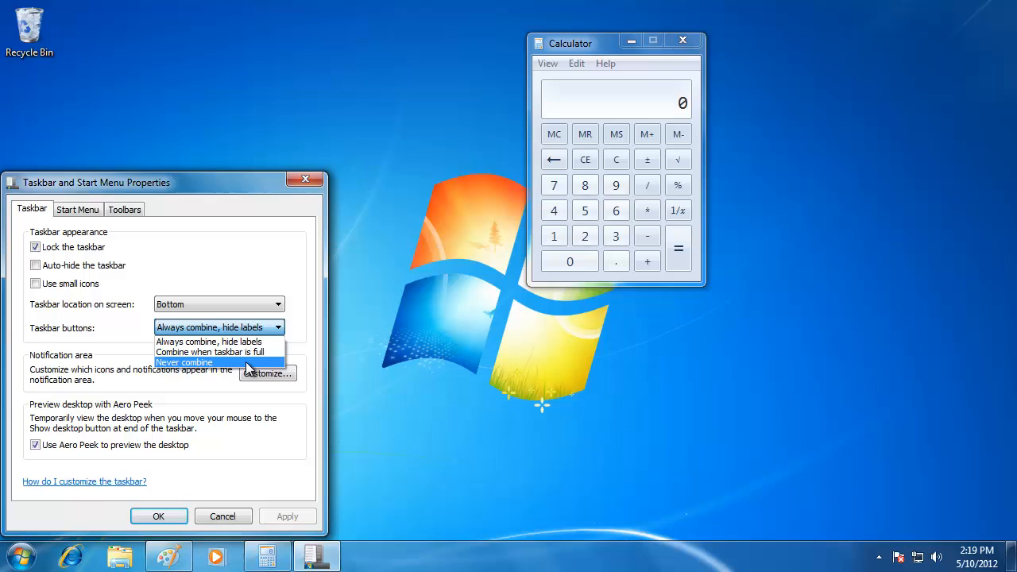
click(185, 363)
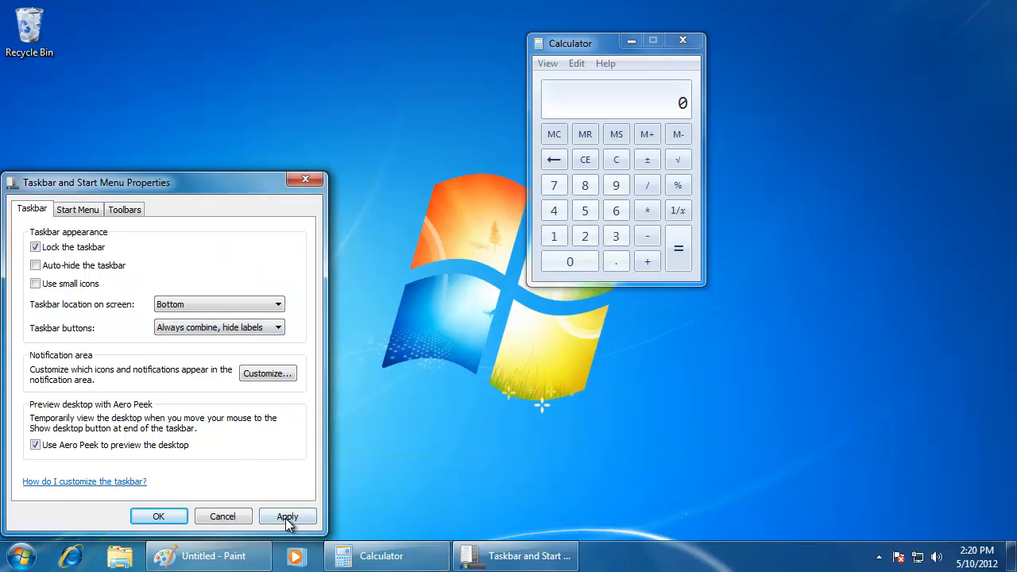
click(286, 515)
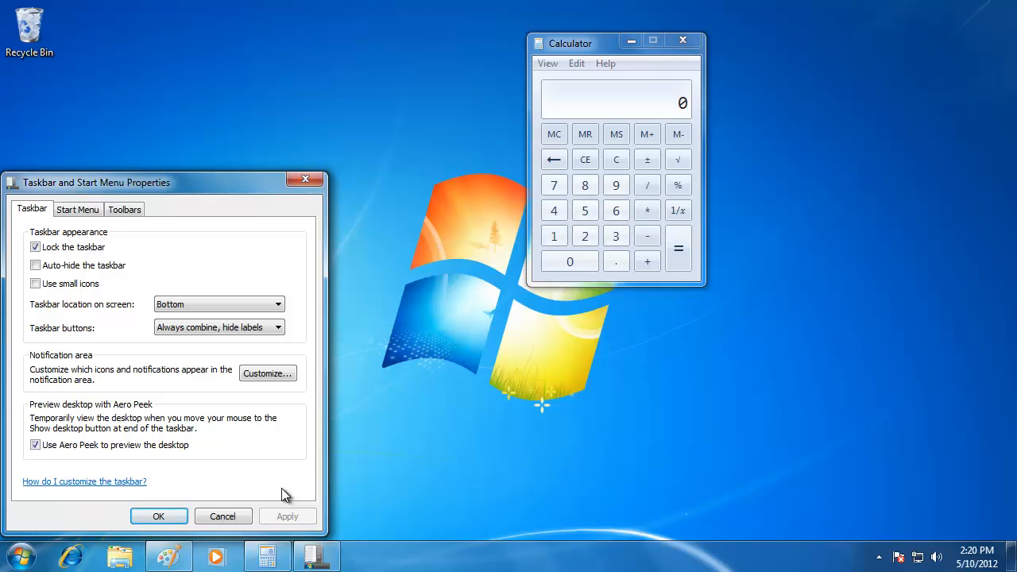
mouse_move(432, 525)
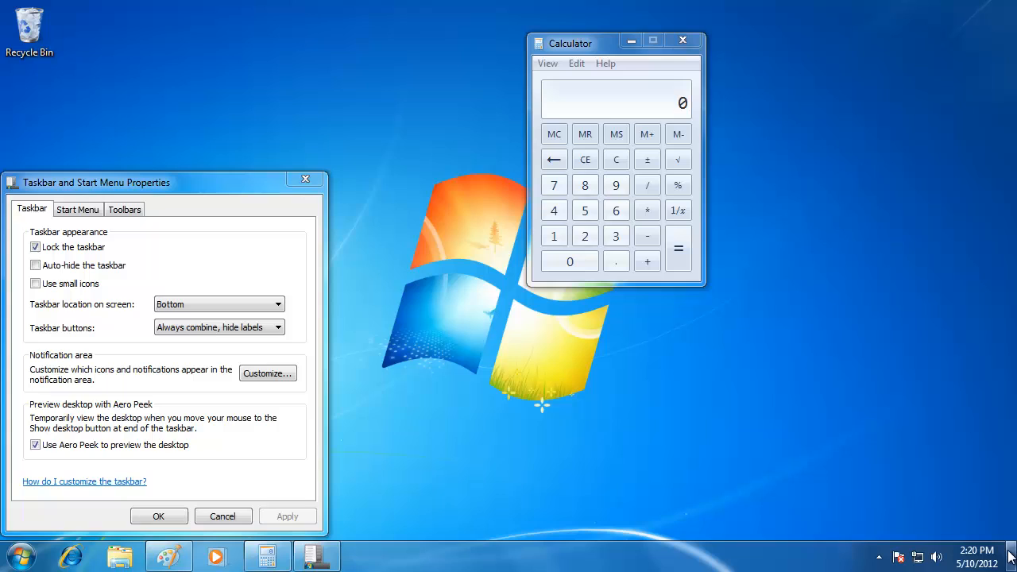
mouse_move(985, 490)
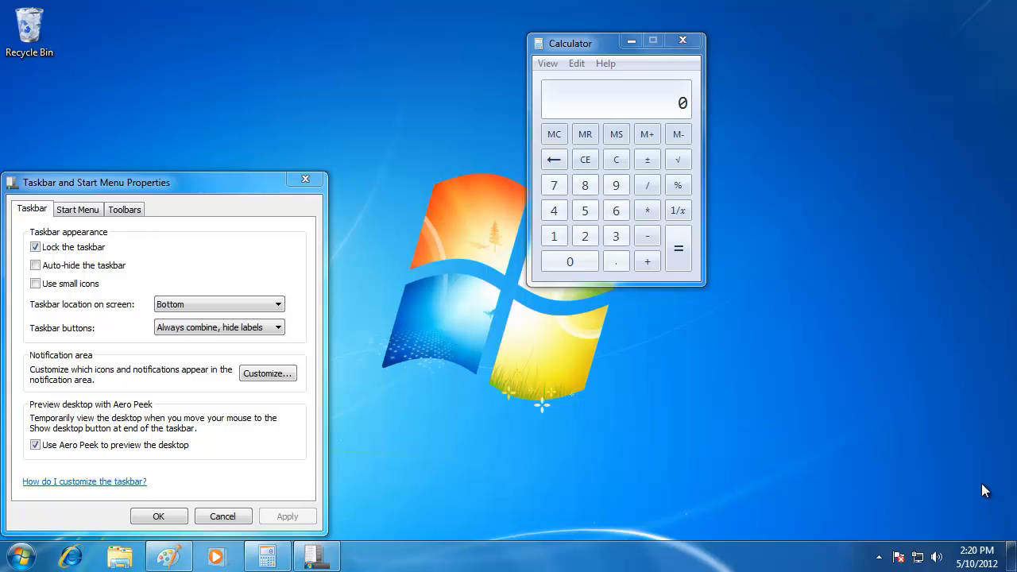